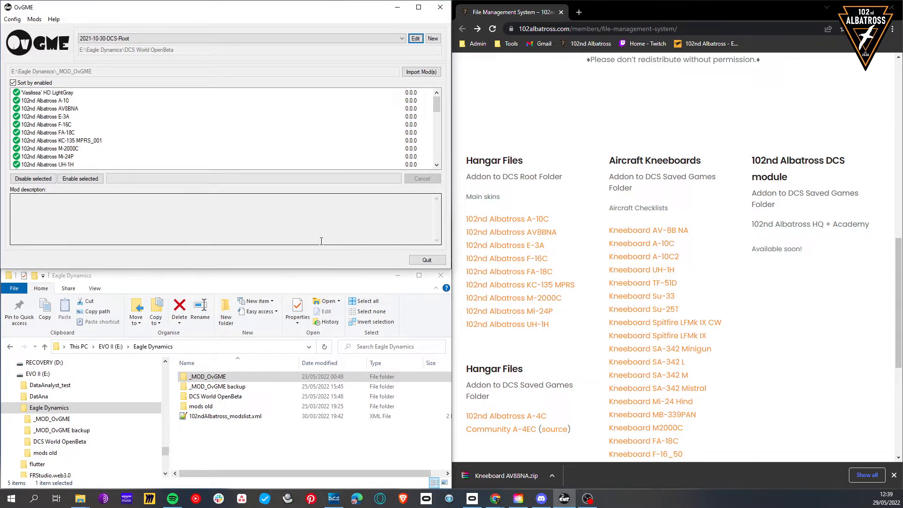
# - Check OvGME's configuration list and keep 2021-10-30-DCS-Root as the active configuration
pyautogui.click(401, 39)
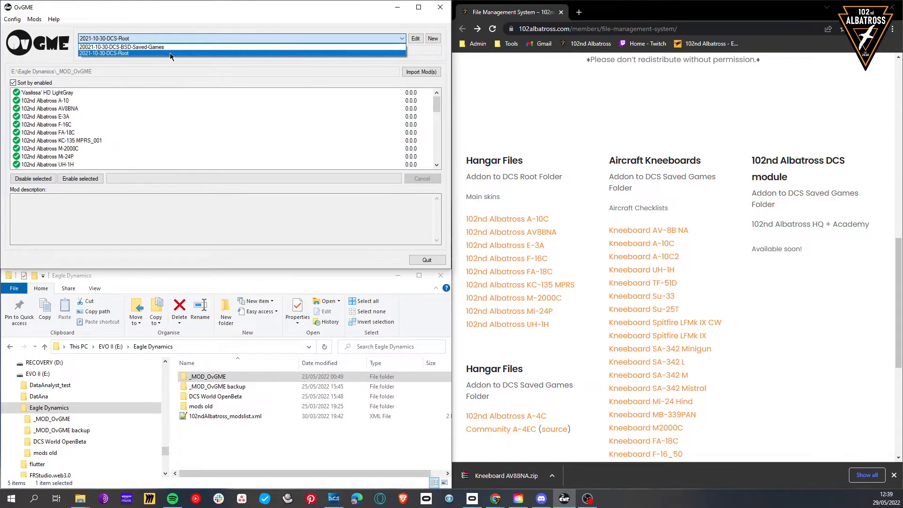
pyautogui.moveTo(170, 62)
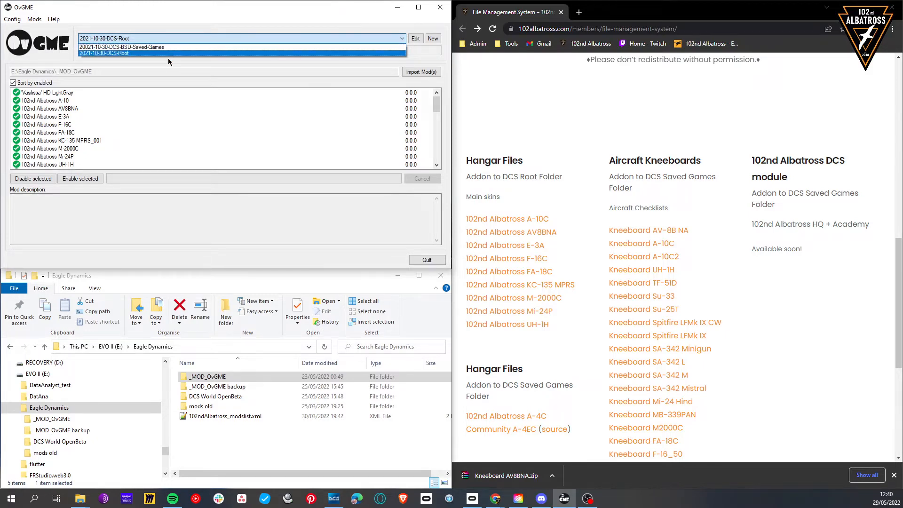
pyautogui.moveTo(121, 46)
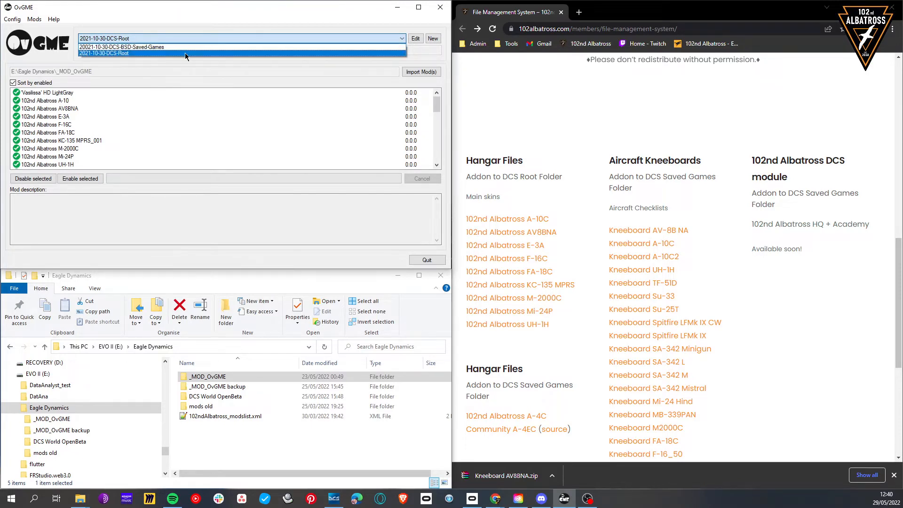
pyautogui.click(104, 53)
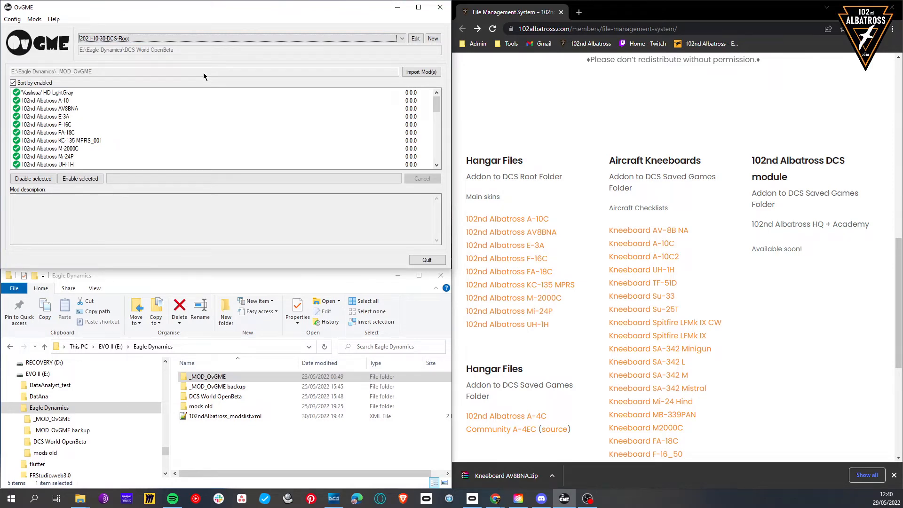
pyautogui.click(401, 39)
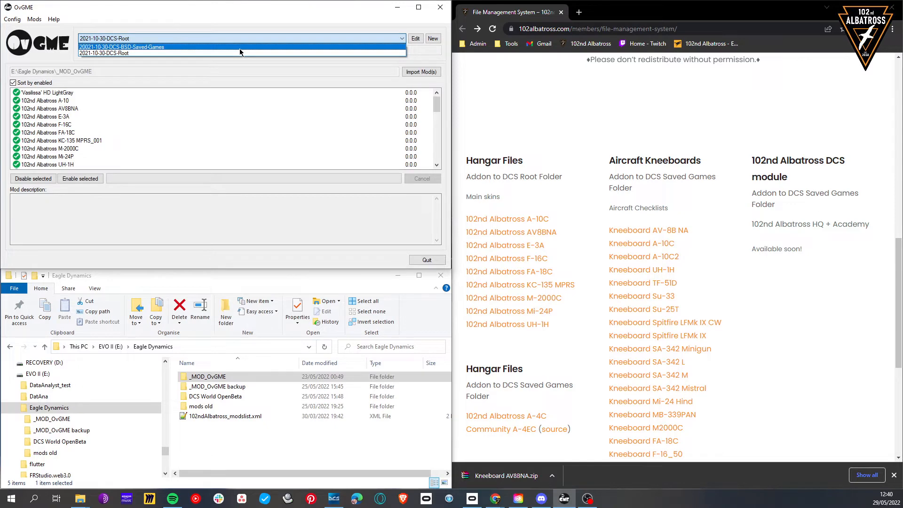
pyautogui.click(104, 53)
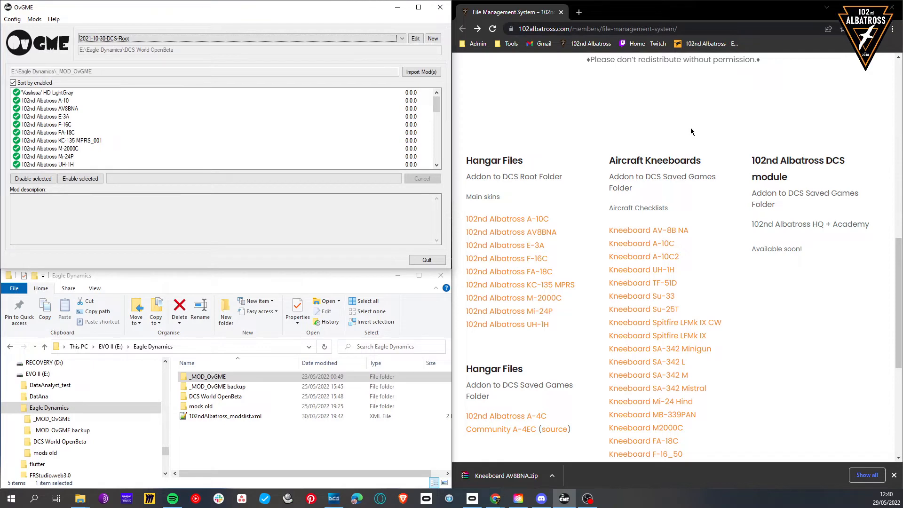
pyautogui.moveTo(569, 206)
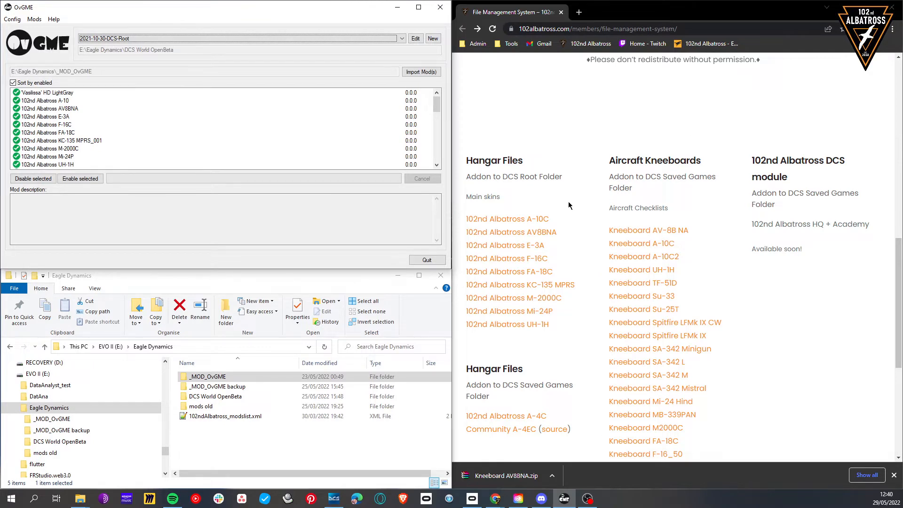
pyautogui.moveTo(557, 160)
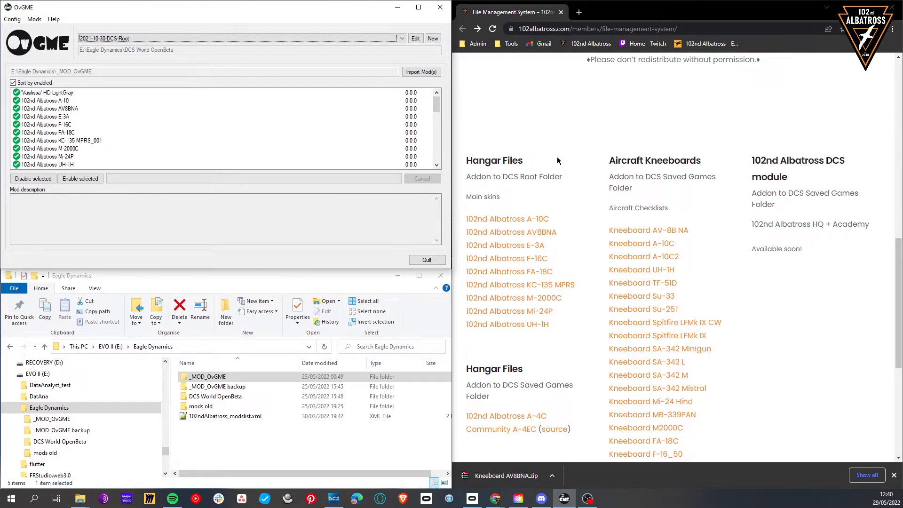
pyautogui.moveTo(680, 220)
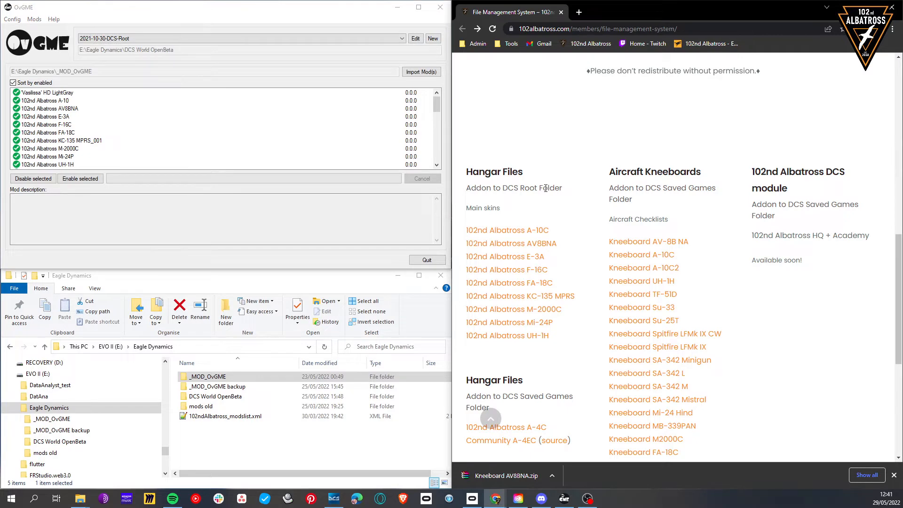
pyautogui.moveTo(483, 185)
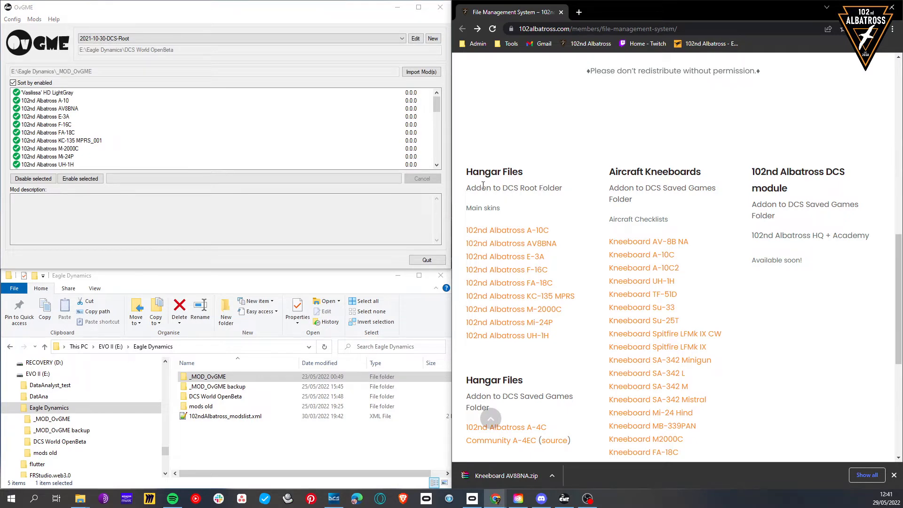
# - Highlight the note about the hangar files destination and scroll down the page
pyautogui.doubleClick(495, 188)
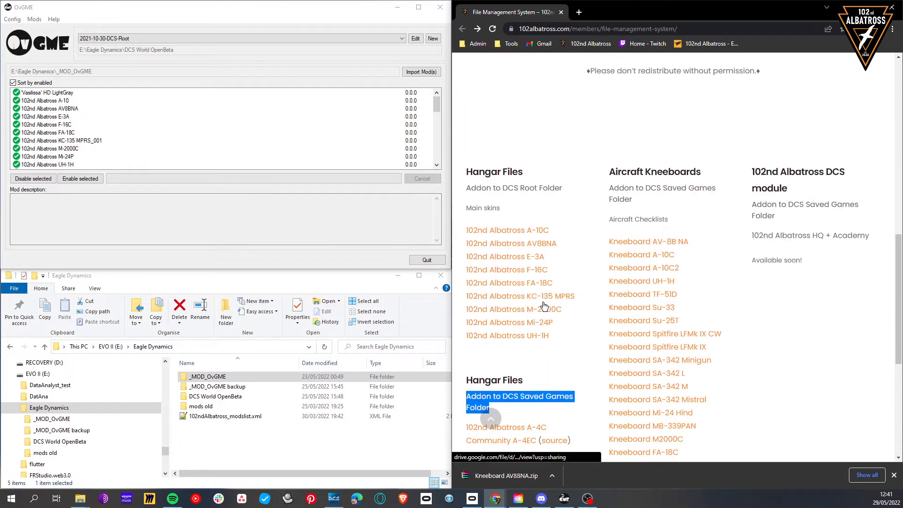
pyautogui.scroll(-3)
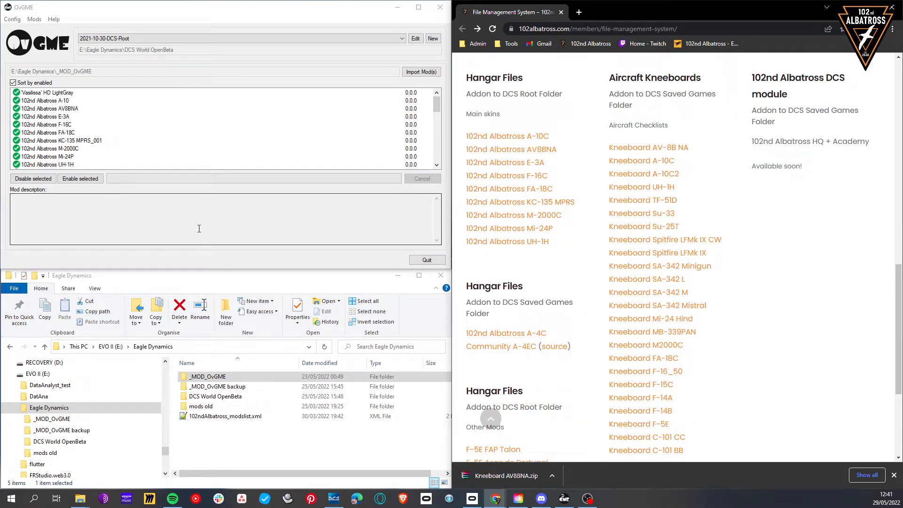
pyautogui.click(49, 407)
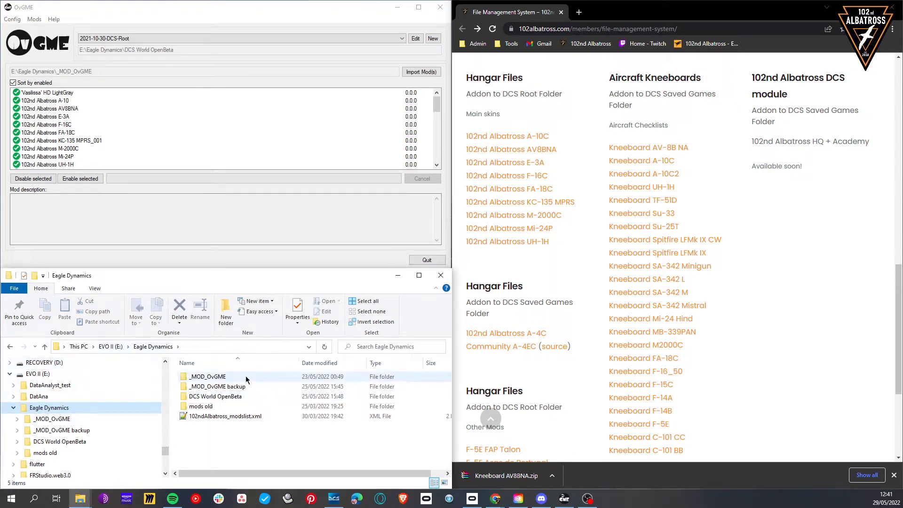
# - Click through the _MOD_OvGME and other Eagle Dynamics folders, ending in Saved Games
pyautogui.click(207, 377)
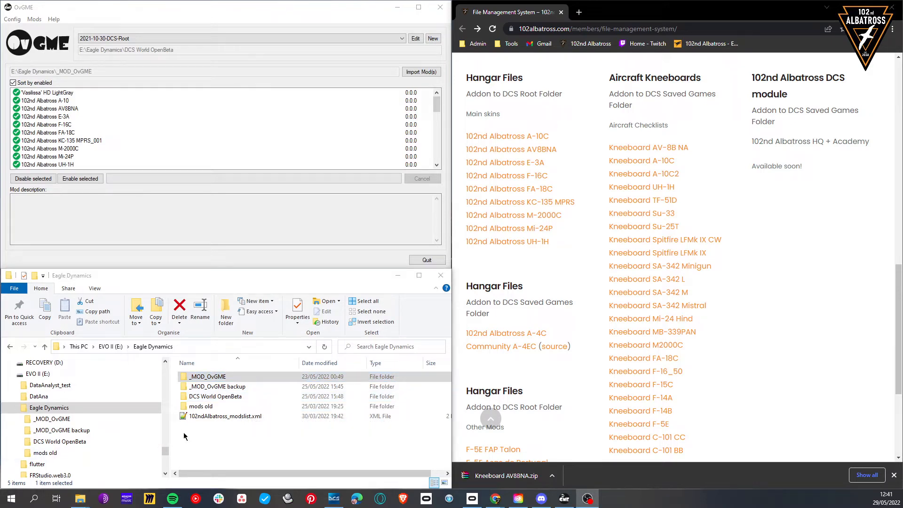
pyautogui.click(215, 396)
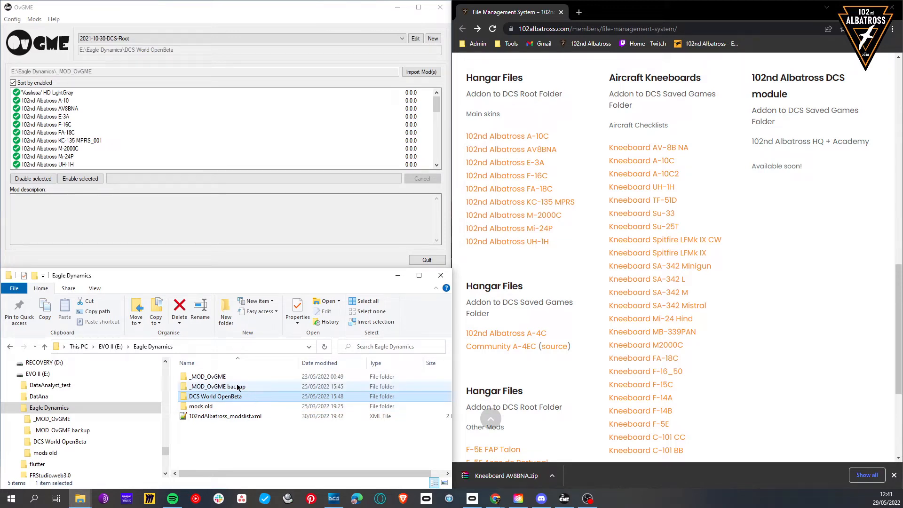
pyautogui.click(207, 376)
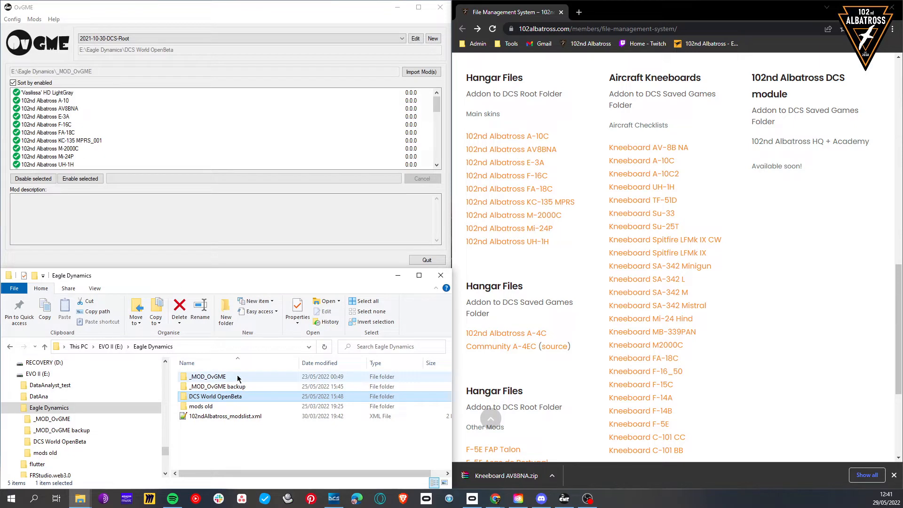
pyautogui.click(215, 397)
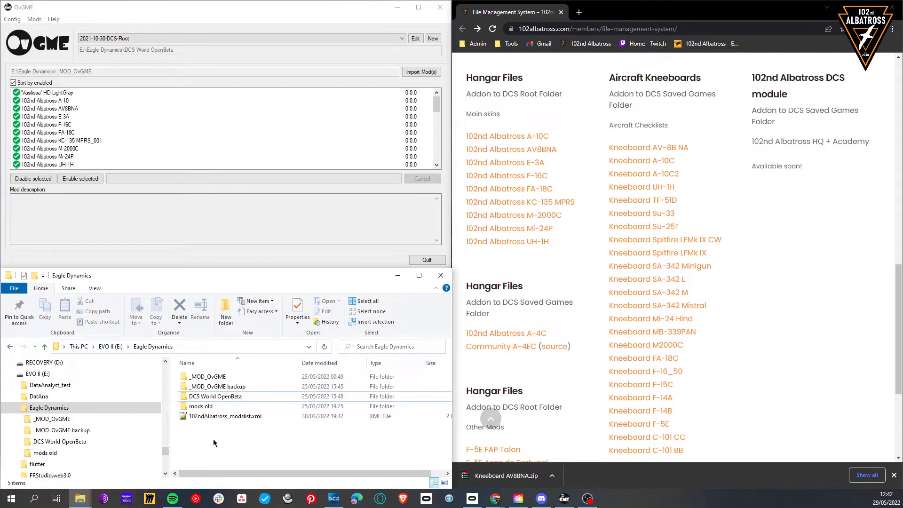
pyautogui.click(215, 396)
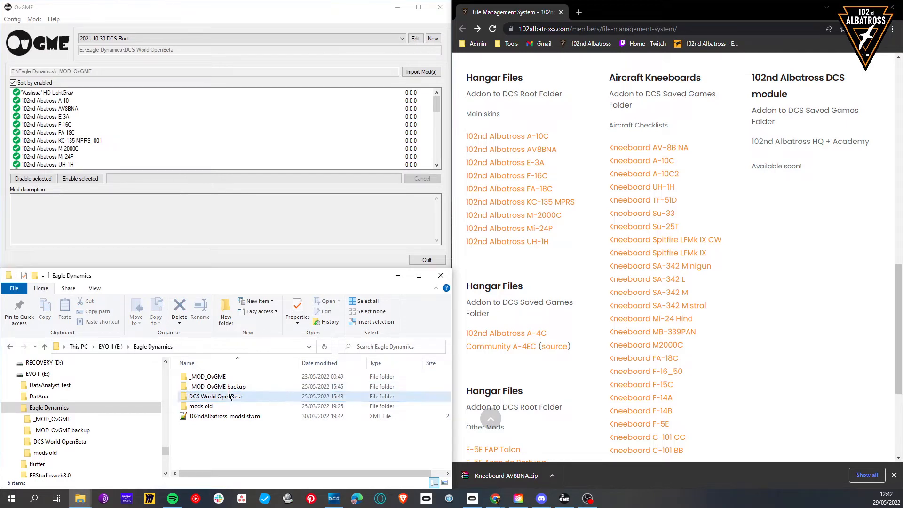
pyautogui.moveTo(207, 376)
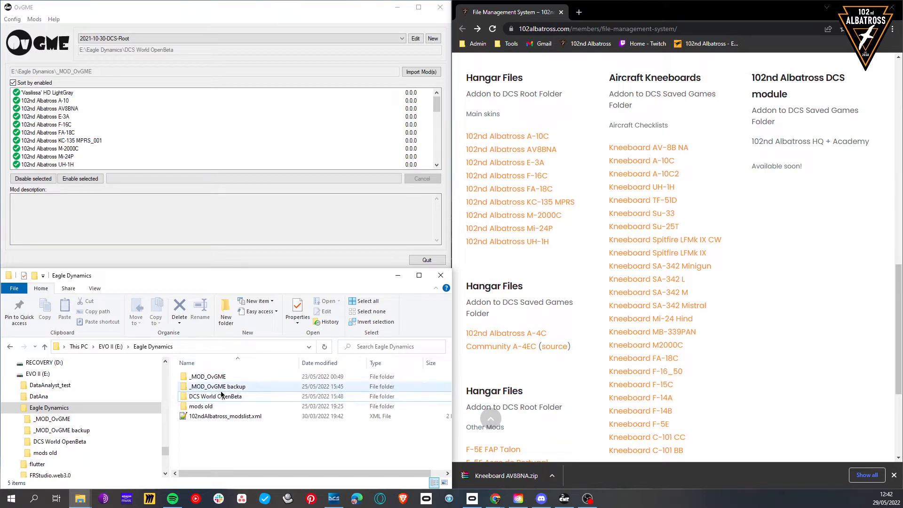
pyautogui.click(216, 397)
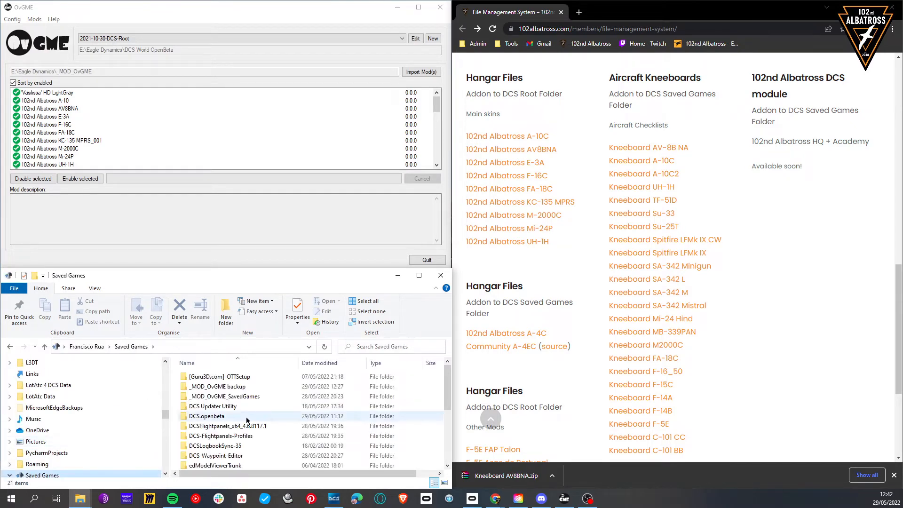
# - Select DCS.openbeta and _MOD_OvGME_SavedGames, then edit the 2021-10-30-DCS-Root configuration
pyautogui.click(205, 416)
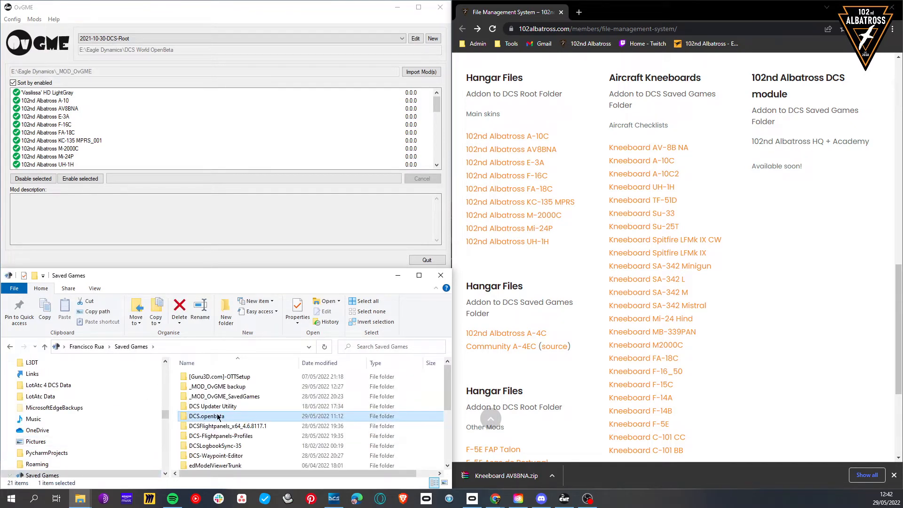
pyautogui.click(218, 387)
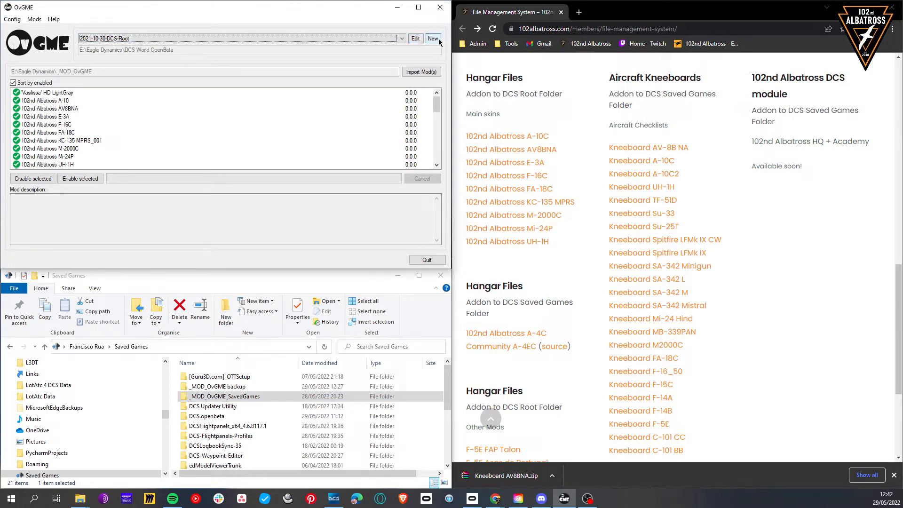
pyautogui.click(403, 39)
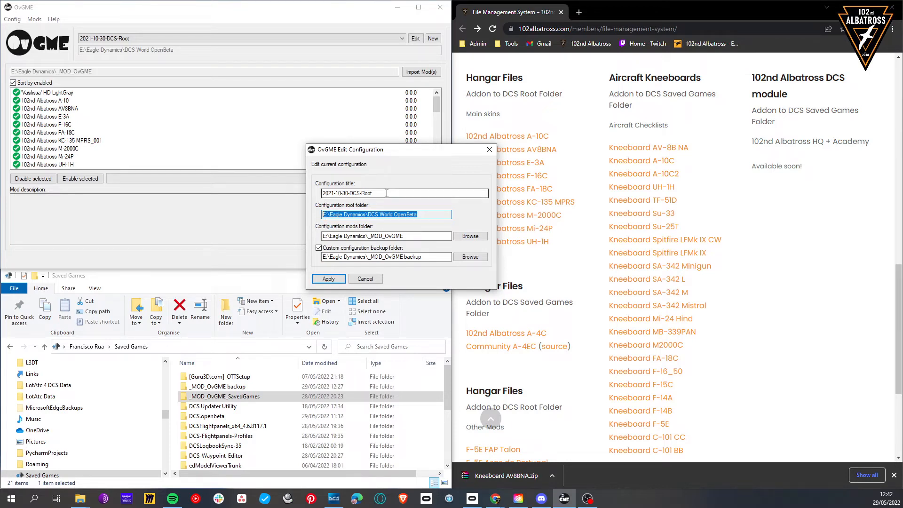
# - Review DCS-Root settings against the mod zips in E:\Eagle Dynamics\_MOD_OvGME, then return to Saved Games
pyautogui.doubleClick(366, 193)
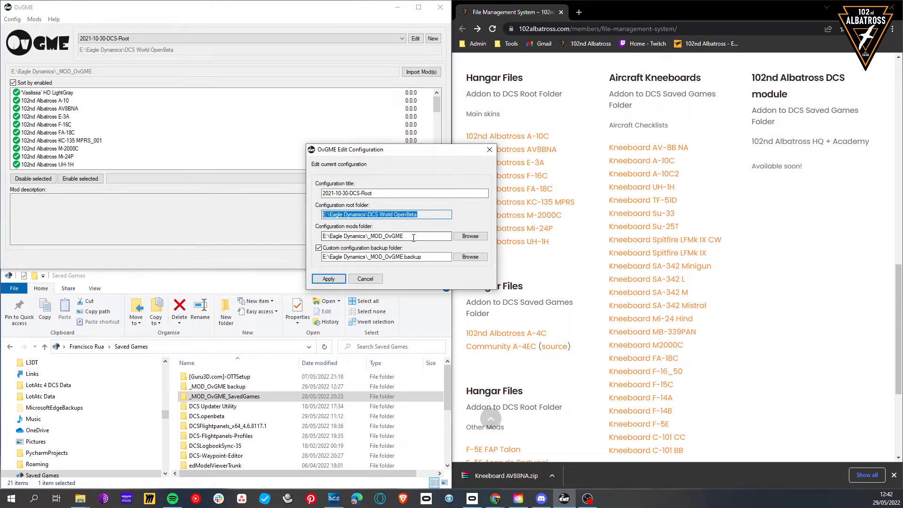
pyautogui.click(386, 236)
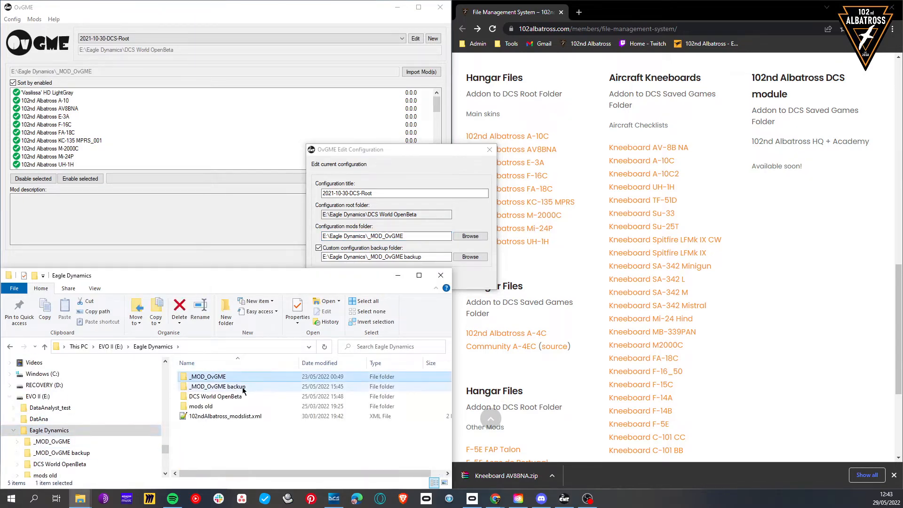
pyautogui.click(207, 376)
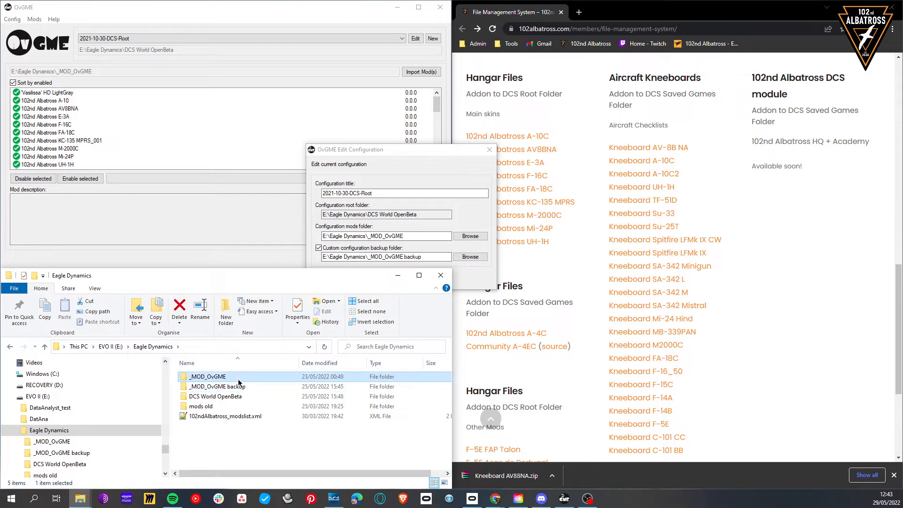
pyautogui.doubleClick(208, 376)
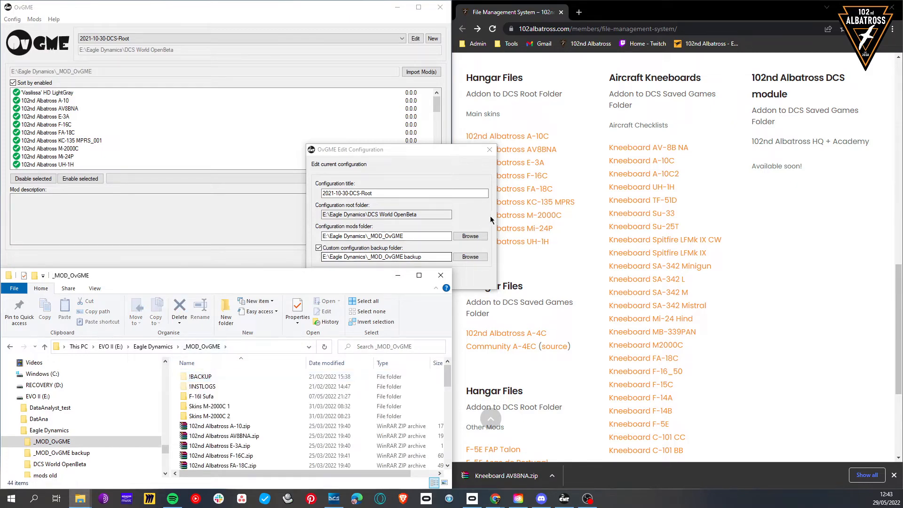
pyautogui.click(231, 406)
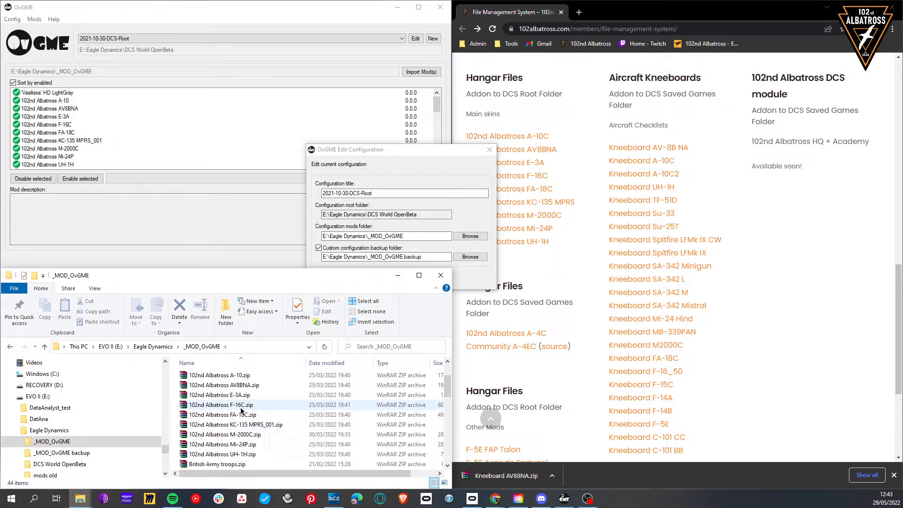
pyautogui.click(220, 405)
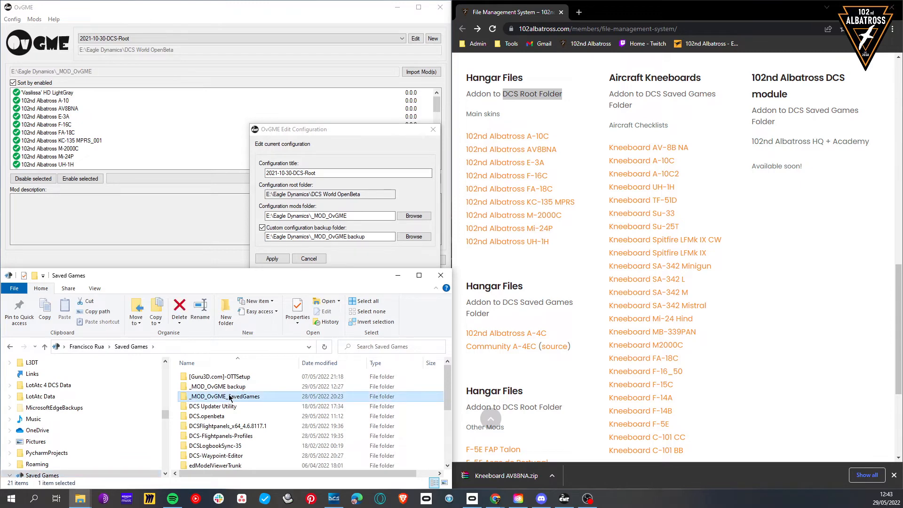
pyautogui.moveTo(273, 400)
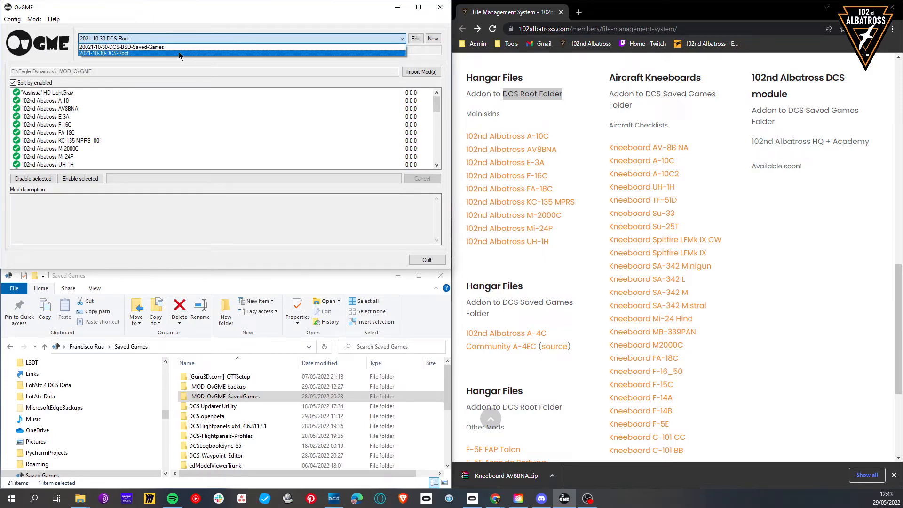
pyautogui.moveTo(178, 47)
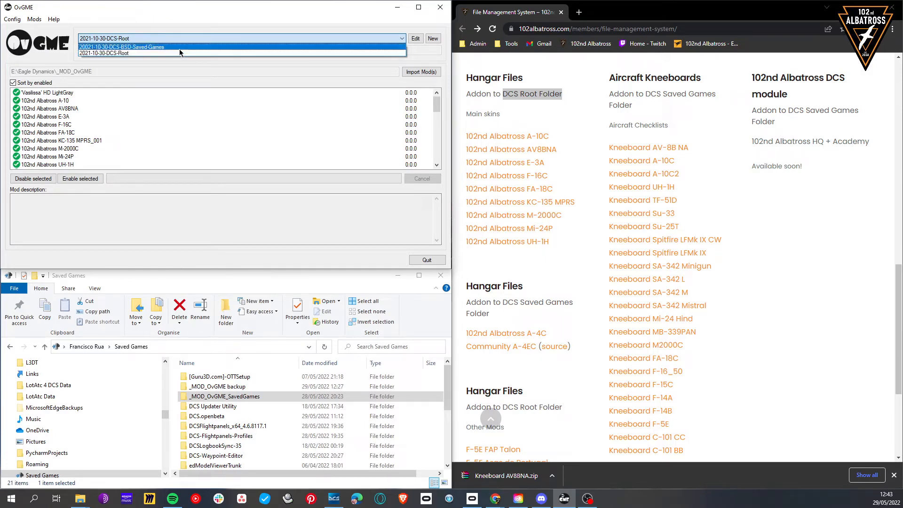
# - Activate DCS-BSD-Saved-Games, open _MOD_OvGME_SavedGames, and view its settings with the DCS.openbeta root
pyautogui.click(121, 47)
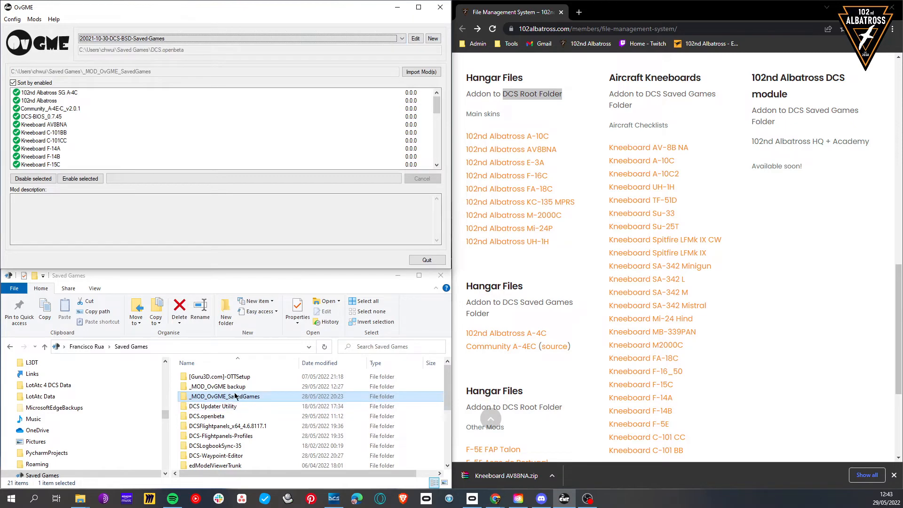
pyautogui.doubleClick(225, 396)
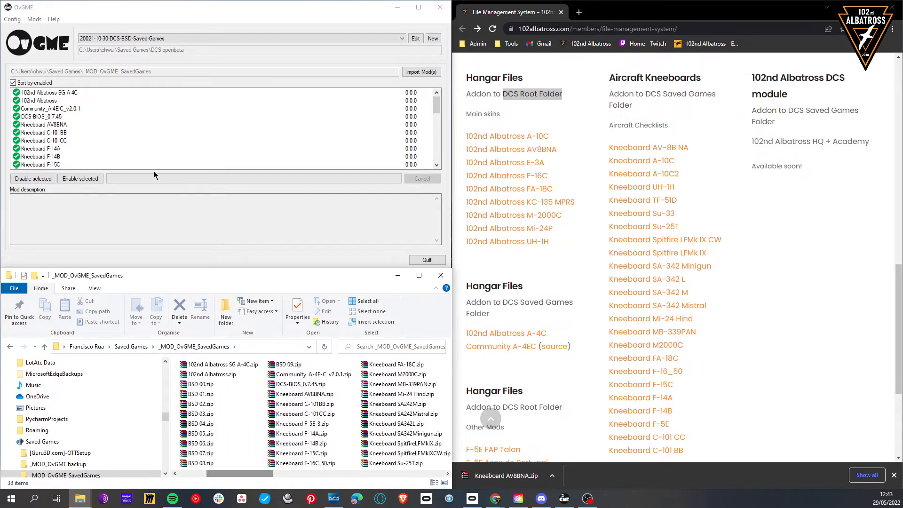
pyautogui.click(401, 39)
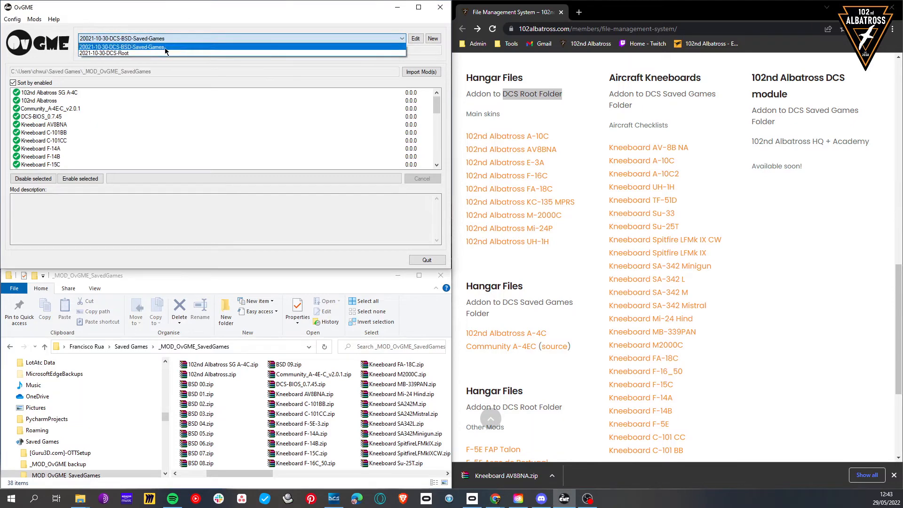
pyautogui.click(120, 47)
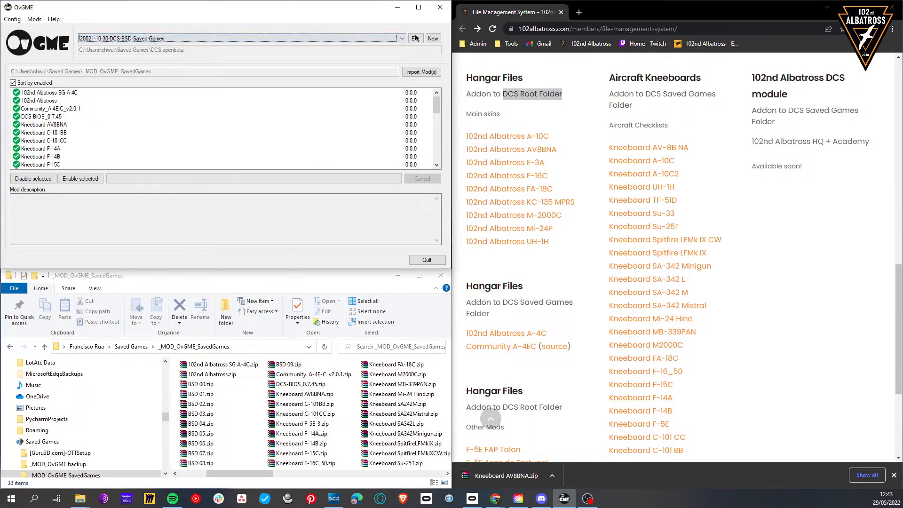
pyautogui.click(415, 39)
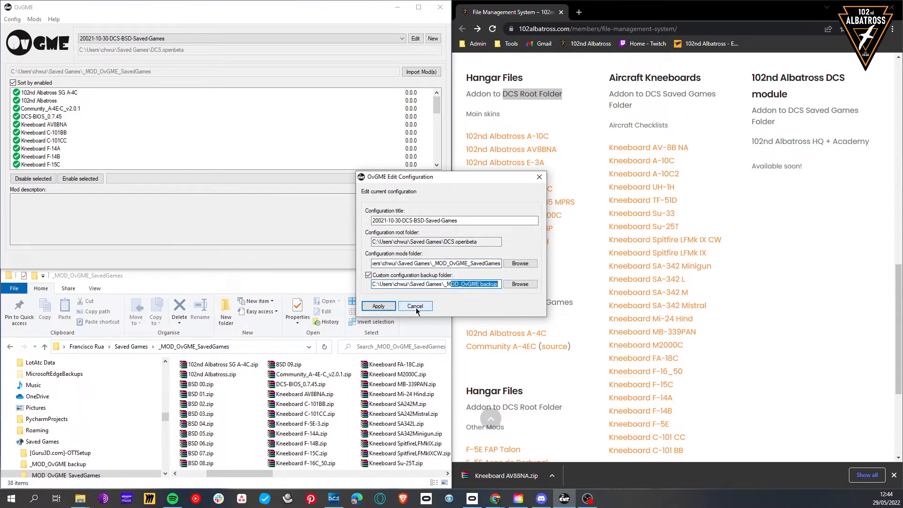
# - Close the Saved Games settings unchanged, then review and close the DCS-Root configuration settings
pyautogui.click(414, 306)
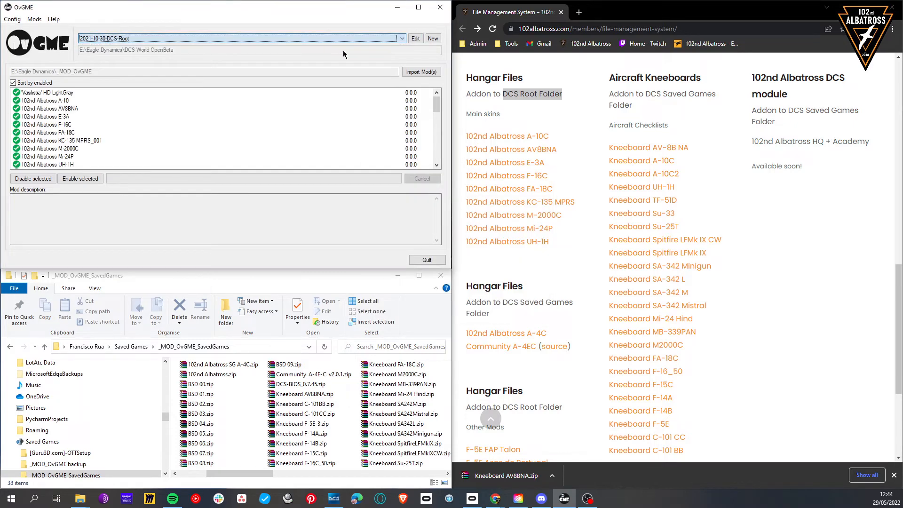
pyautogui.click(415, 39)
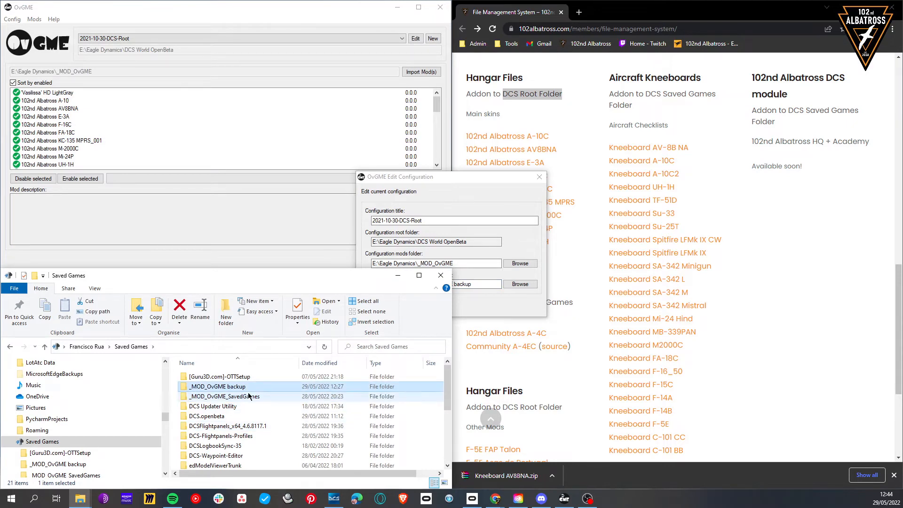
pyautogui.moveTo(225, 396)
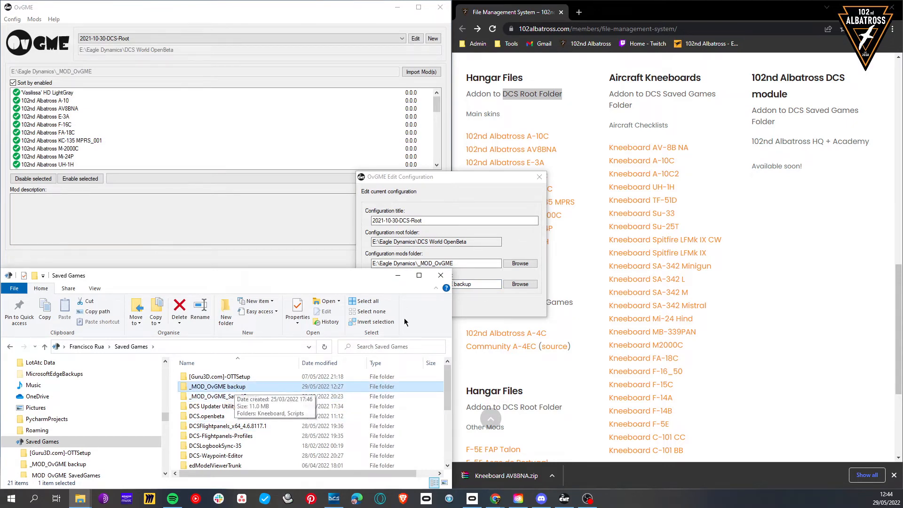
pyautogui.click(539, 177)
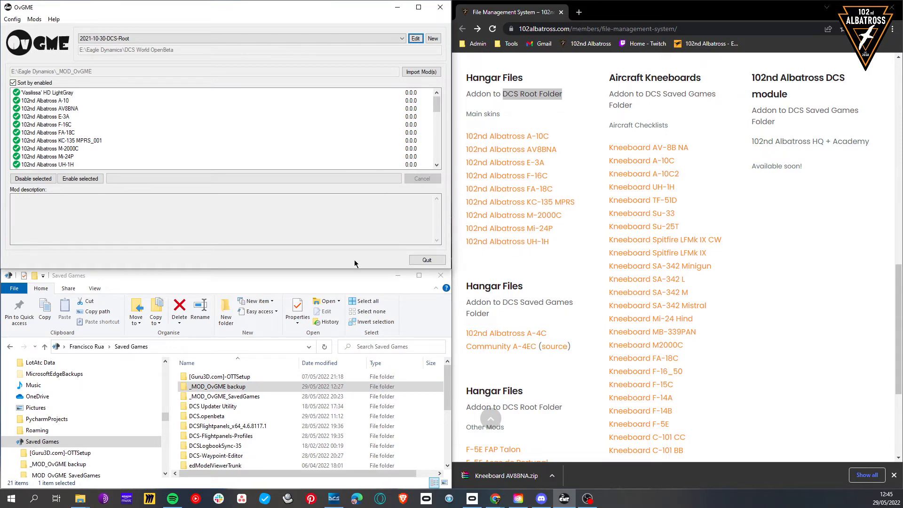
pyautogui.click(403, 38)
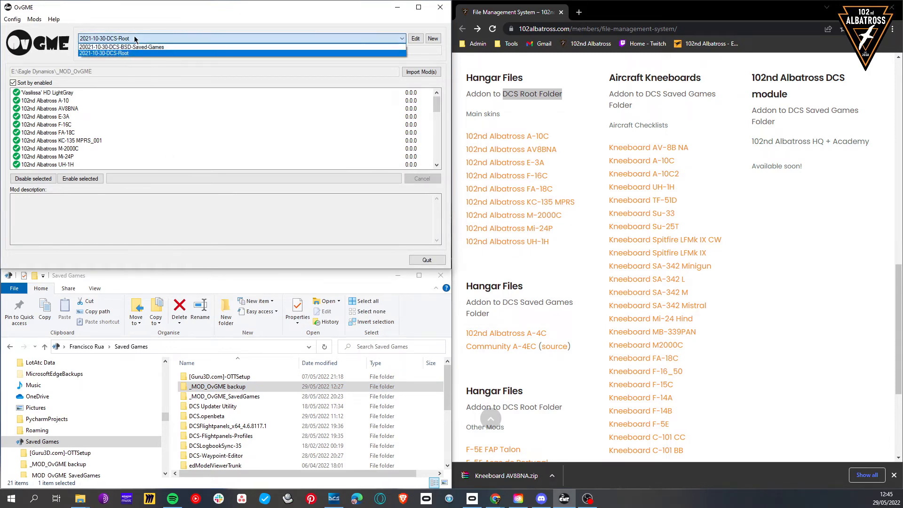
# - Disable the Saved Games kneeboard mods and dismiss the Kneeboard F-14B restore error
pyautogui.click(121, 46)
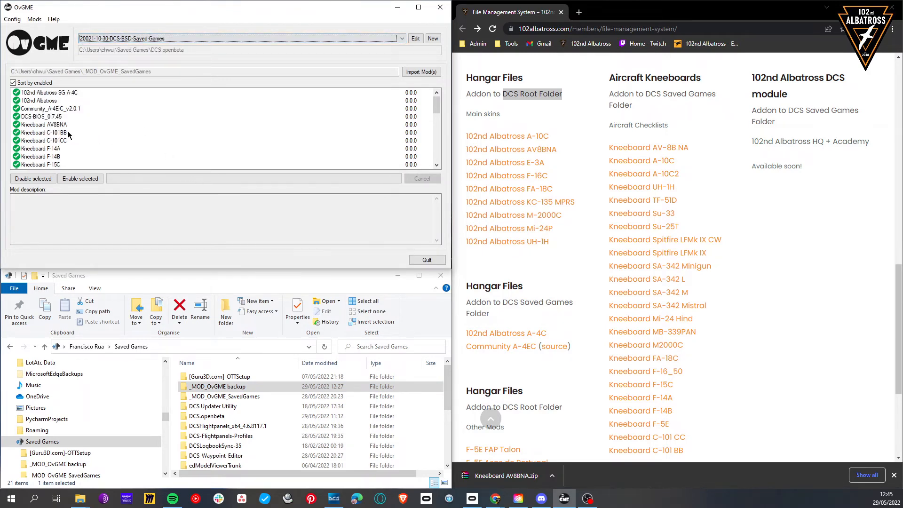
pyautogui.scroll(-3)
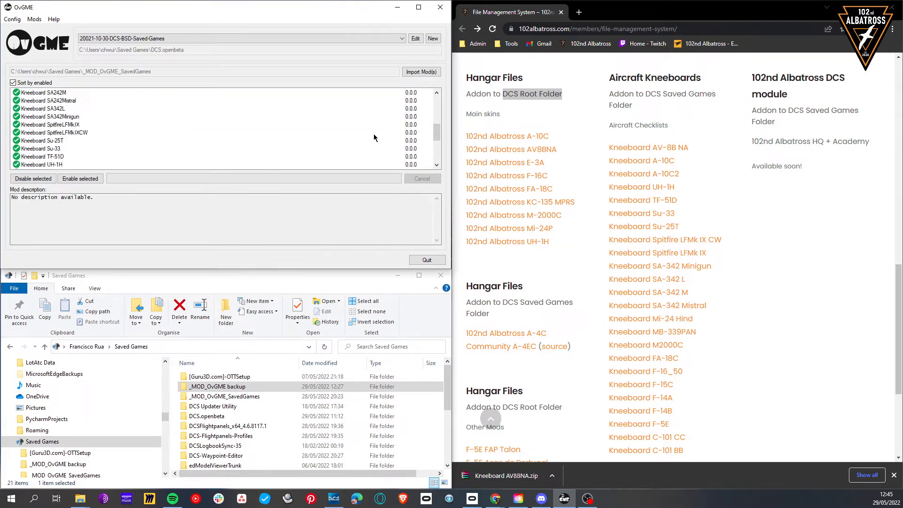
pyautogui.scroll(-3)
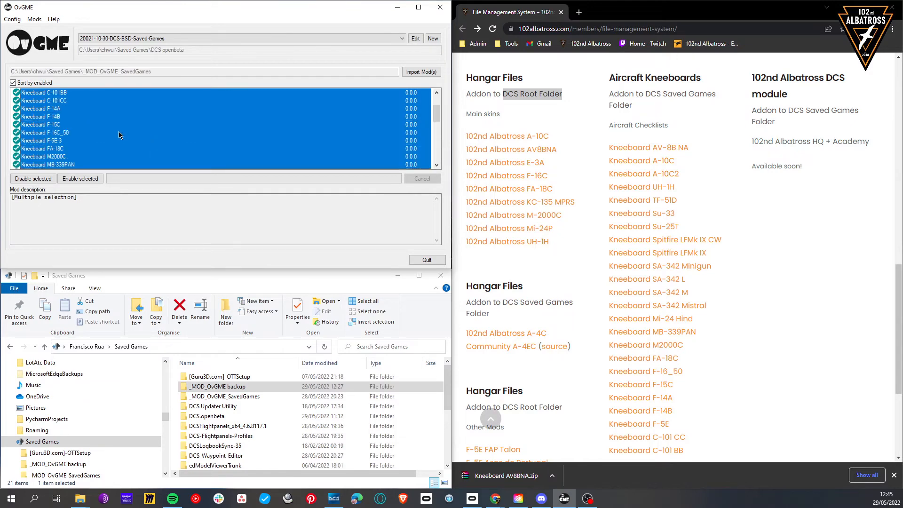
pyautogui.click(32, 178)
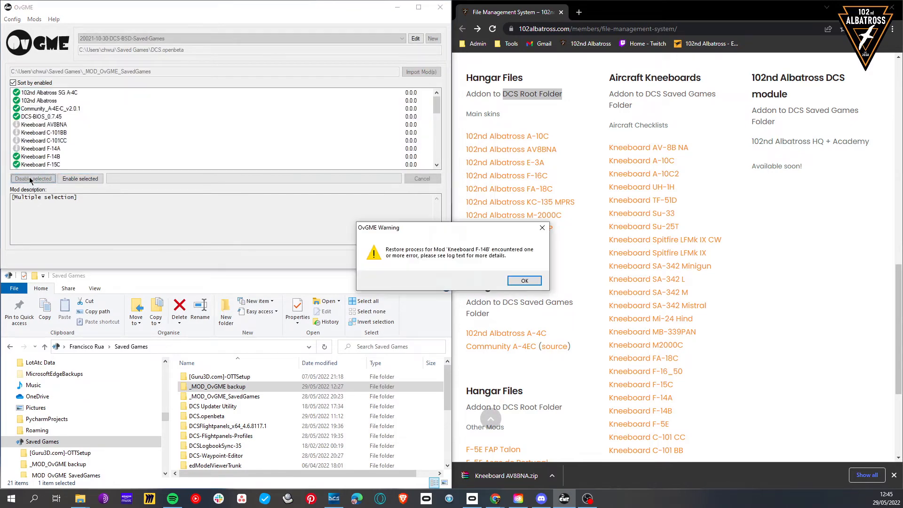
pyautogui.click(523, 280)
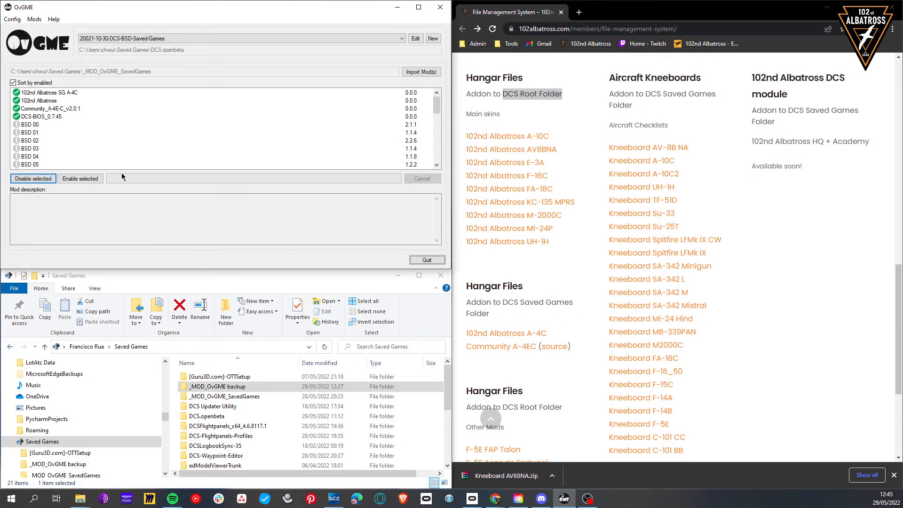
# - Select the Kneeboard AV8BNA mod in the Saved Games mod list
pyautogui.click(43, 108)
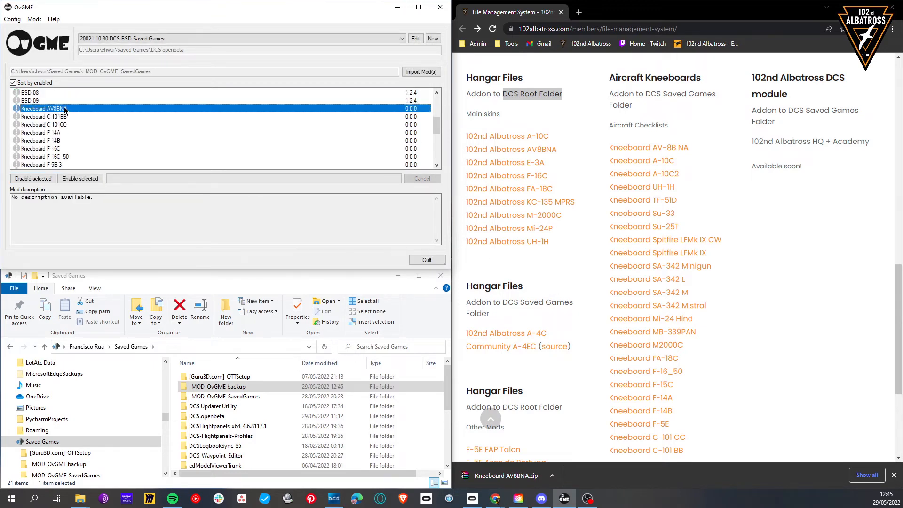
pyautogui.scroll(-3)
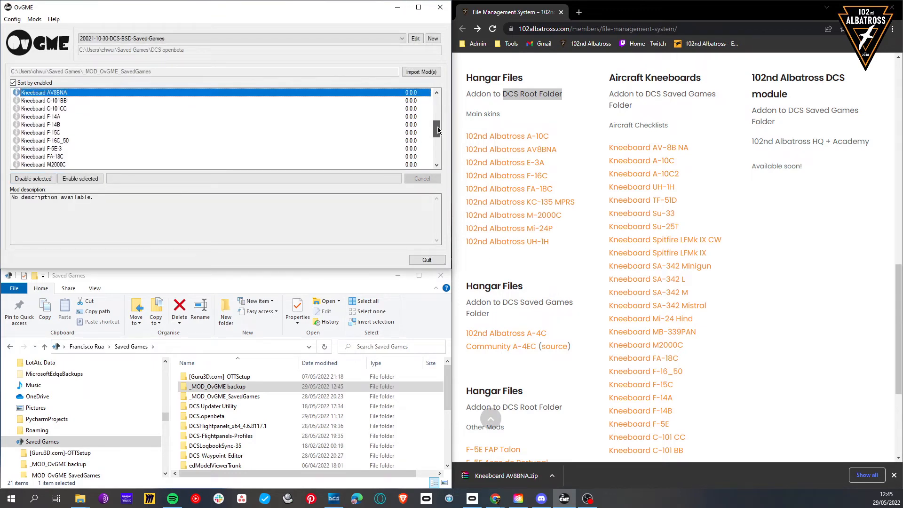
pyautogui.scroll(-3)
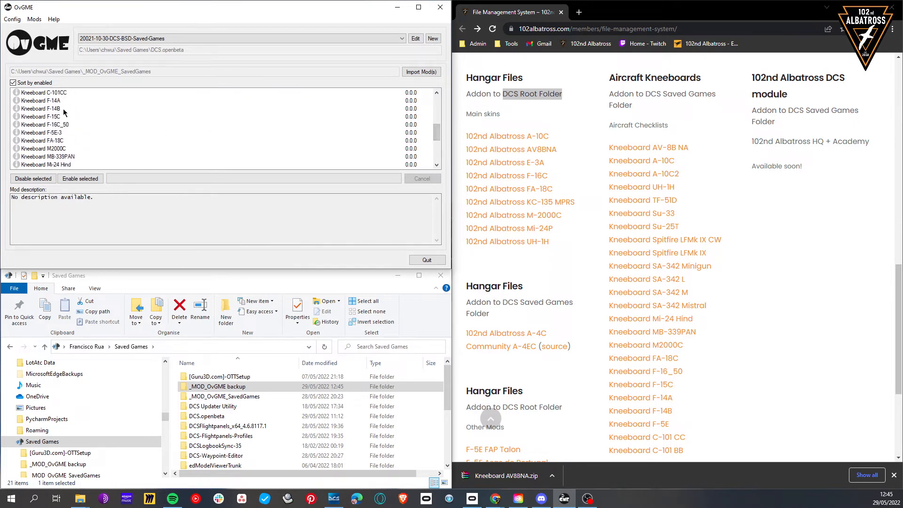
pyautogui.click(41, 100)
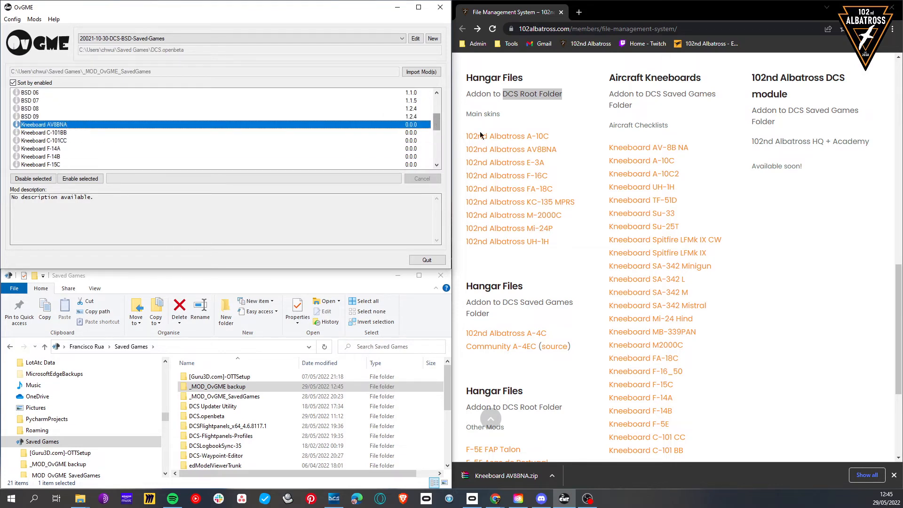
pyautogui.moveTo(729, 174)
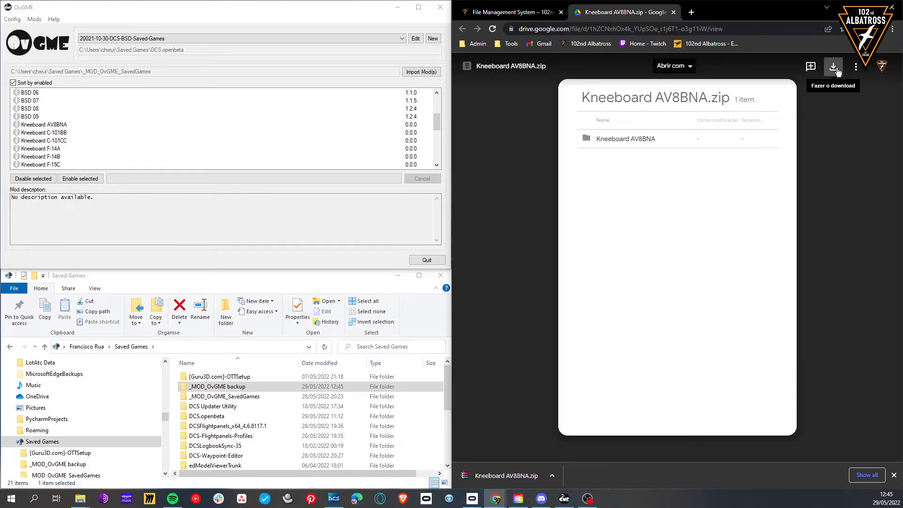
# - Download Kneeboard AV8BNA.zip, locate it in Downloads, then go to the Saved Games folder
pyautogui.click(507, 11)
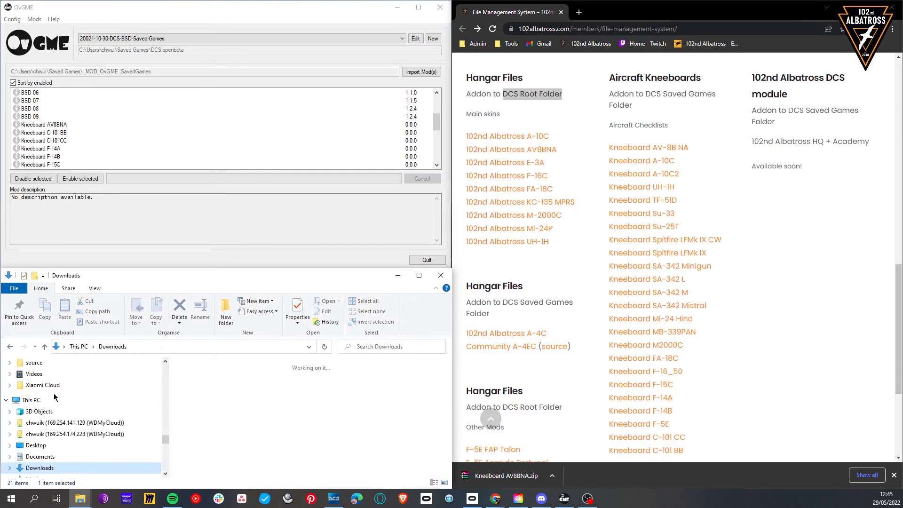
pyautogui.click(206, 398)
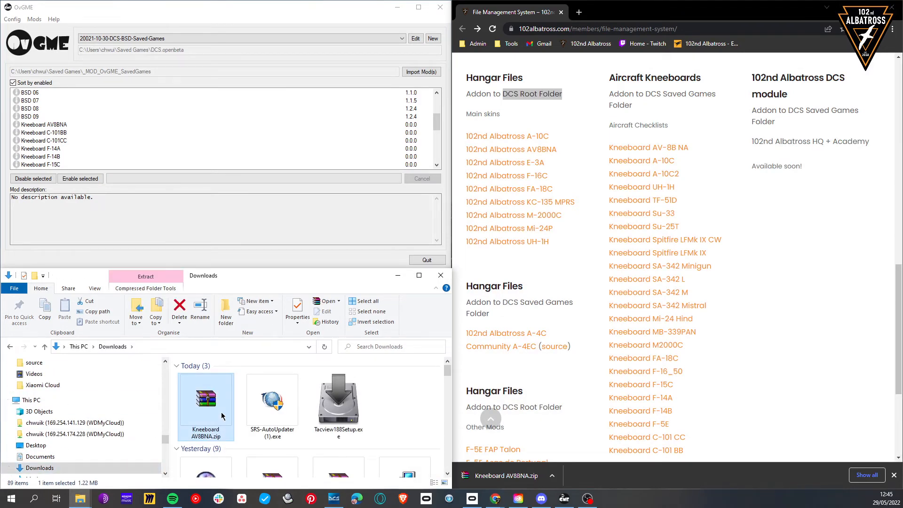
pyautogui.rightClick(206, 400)
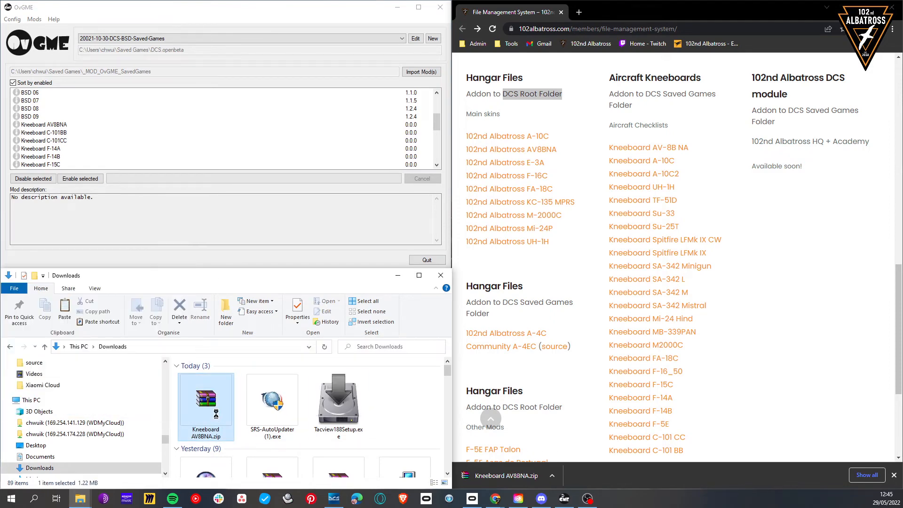
pyautogui.click(205, 403)
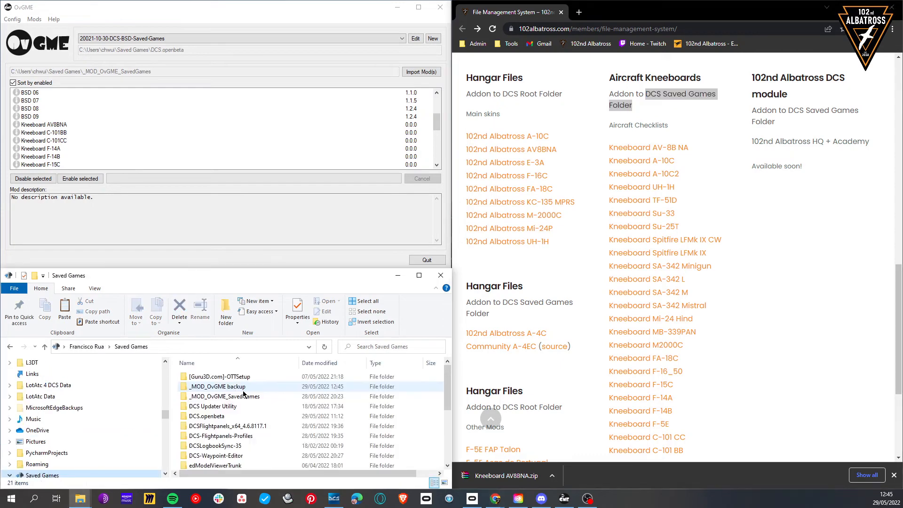
# - Place Kneeboard AV8BNA.zip inside the _MOD_OvGME_SavedGames folder
pyautogui.click(224, 396)
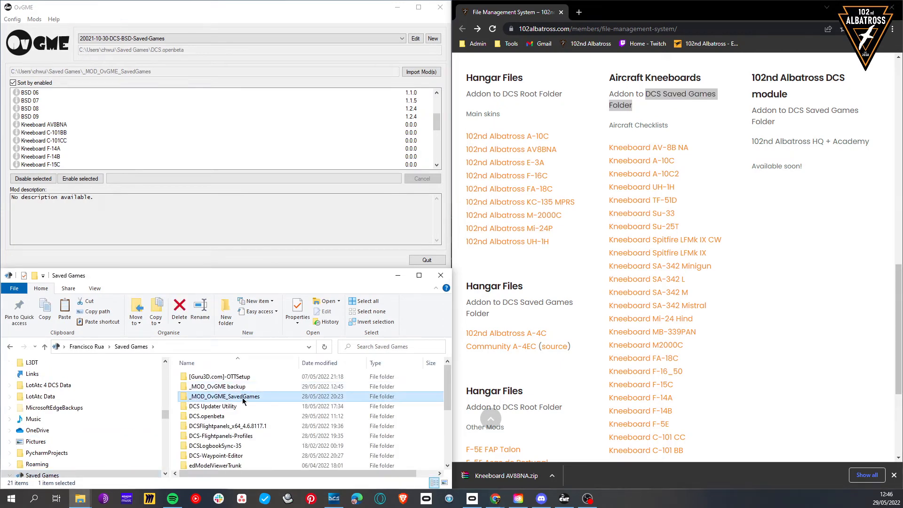
pyautogui.doubleClick(225, 397)
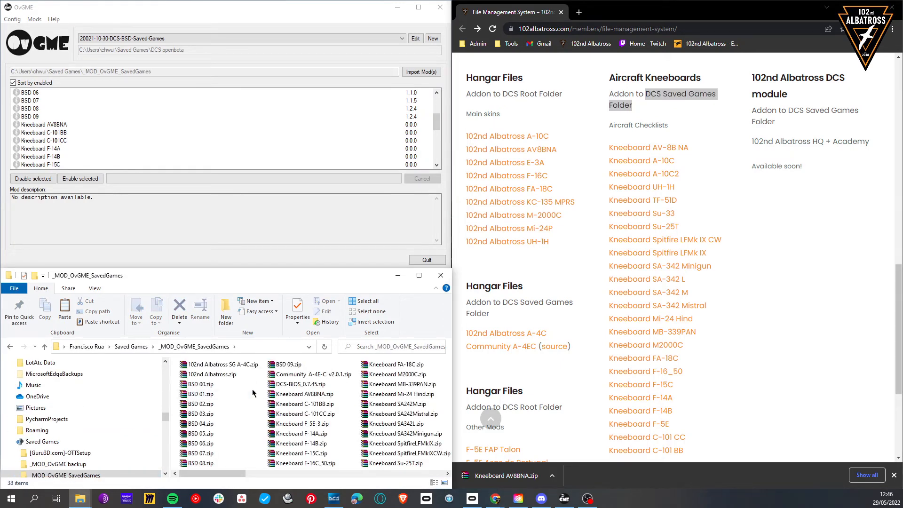
pyautogui.click(308, 394)
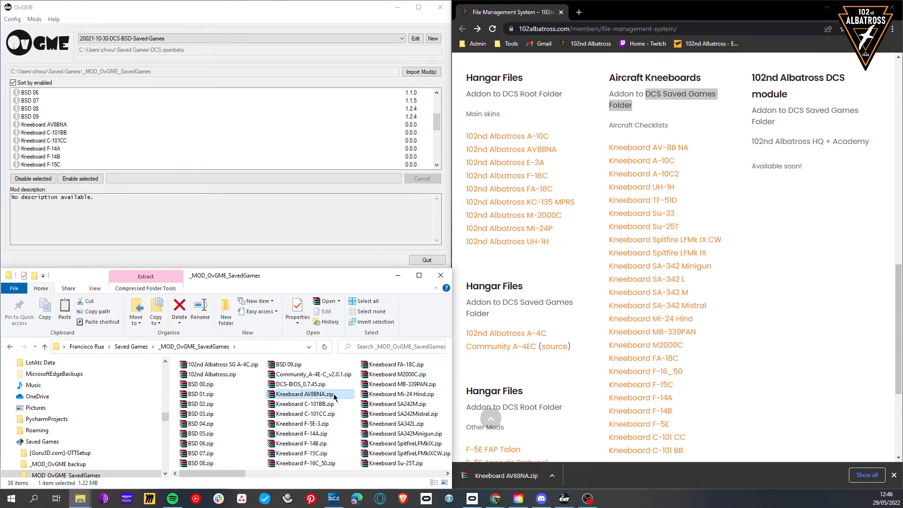
# - Select all Saved Games mods, including Kneeboard AV8BNA, and enable them
pyautogui.click(44, 124)
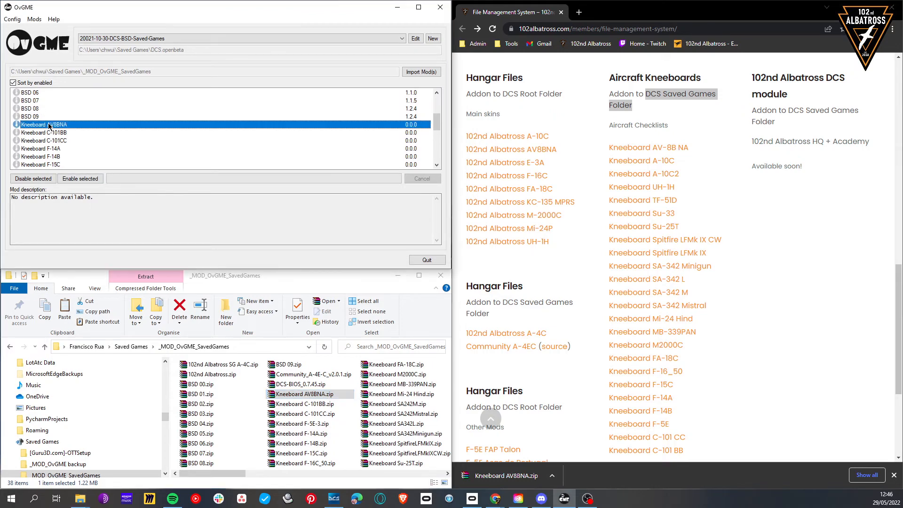
pyautogui.click(80, 179)
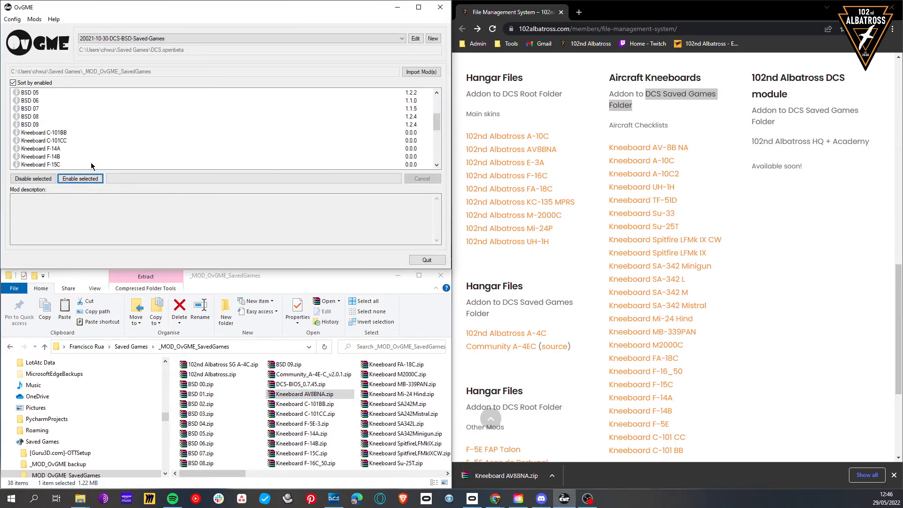
pyautogui.click(80, 178)
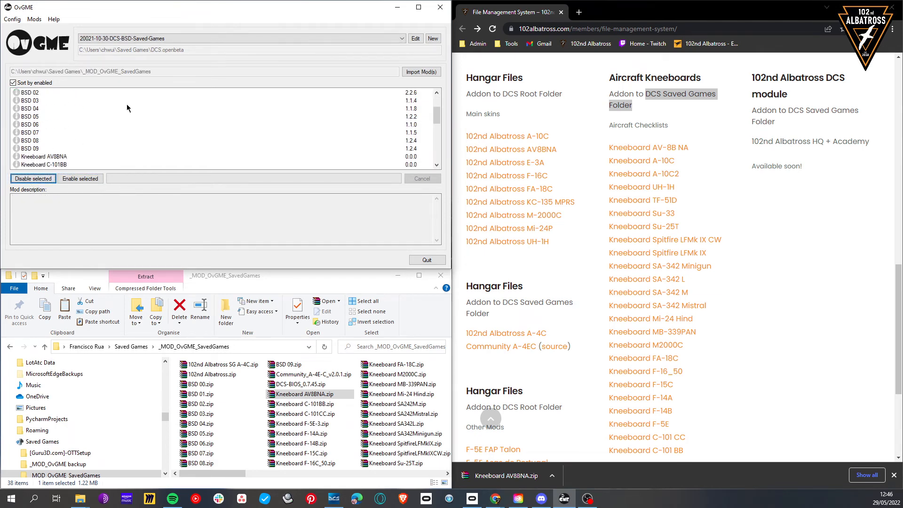
pyautogui.click(43, 108)
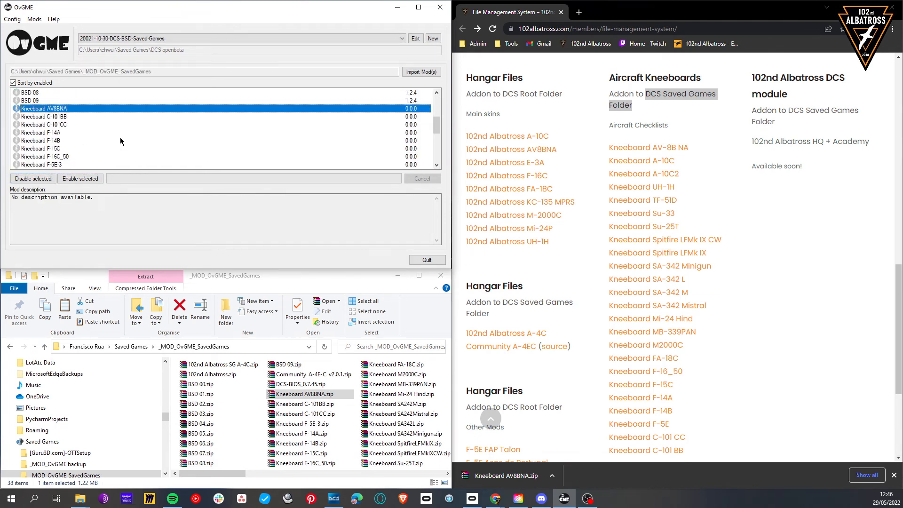
pyautogui.scroll(-3)
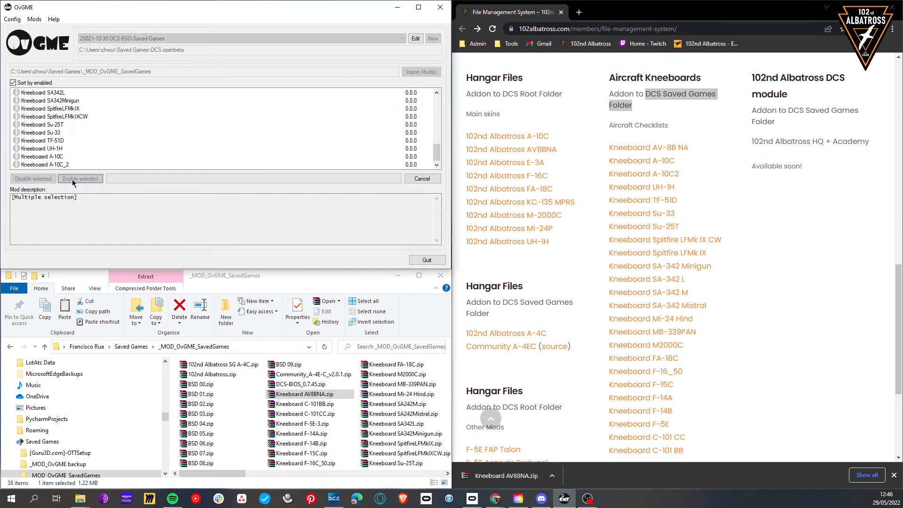
pyautogui.click(79, 178)
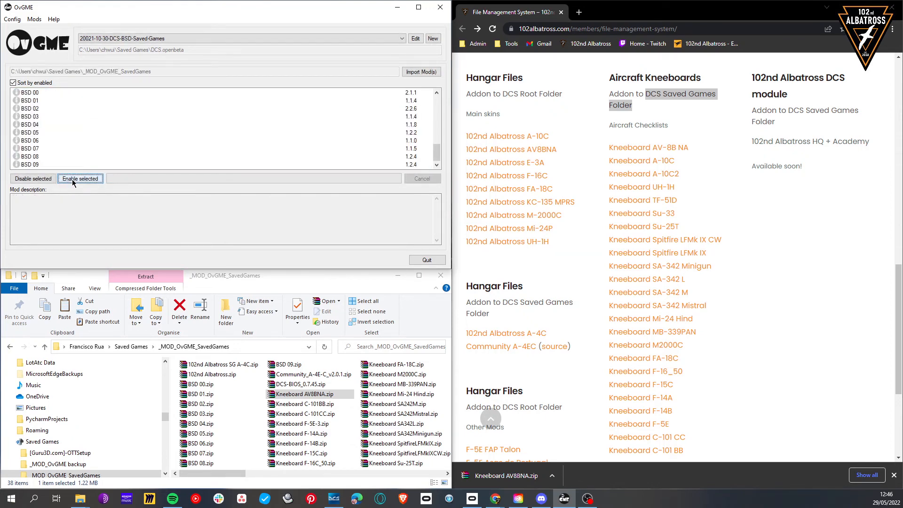
pyautogui.click(80, 179)
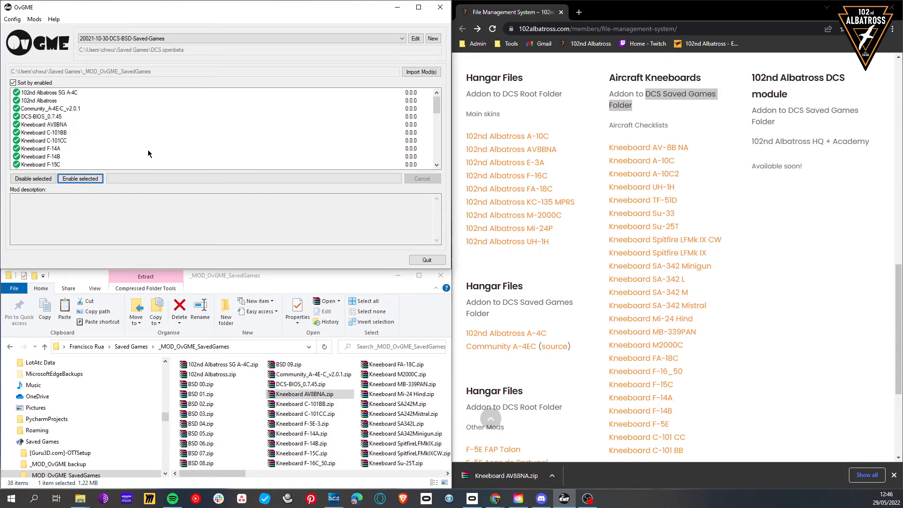
# - Switch to 2021-10-30-DCS-Root and select the enabled 102nd Albatross A-10 mod
pyautogui.click(402, 38)
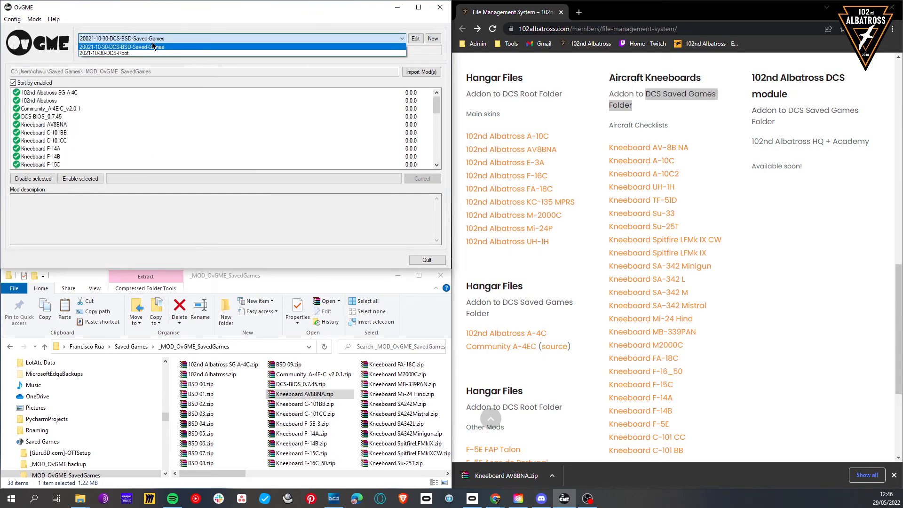
pyautogui.click(107, 53)
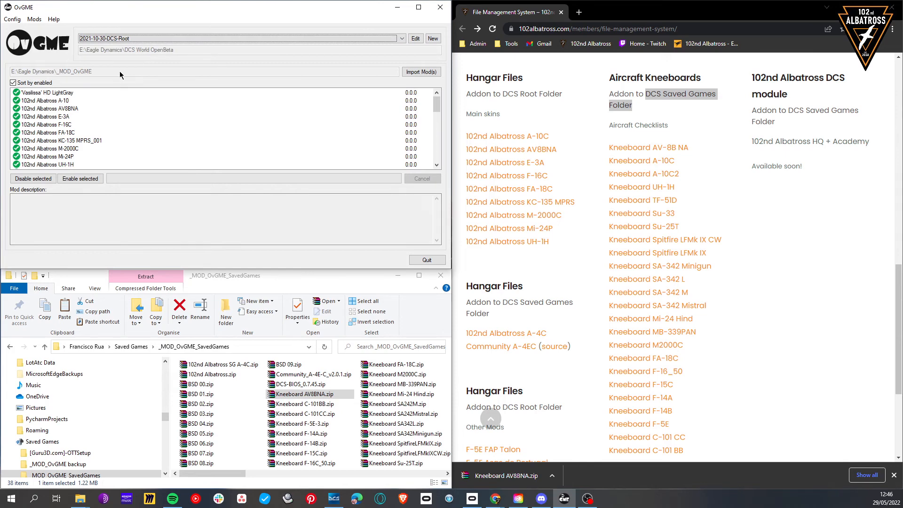
pyautogui.moveTo(85, 95)
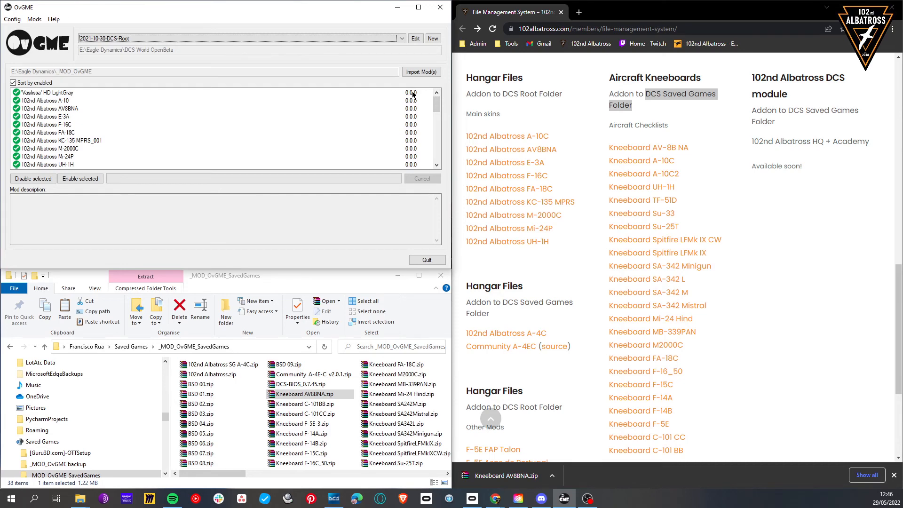
pyautogui.moveTo(588, 177)
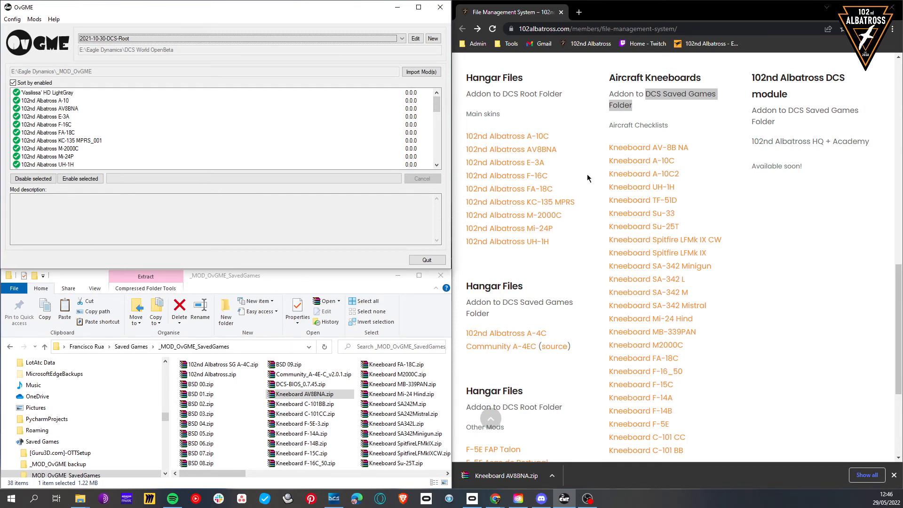
pyautogui.moveTo(420, 94)
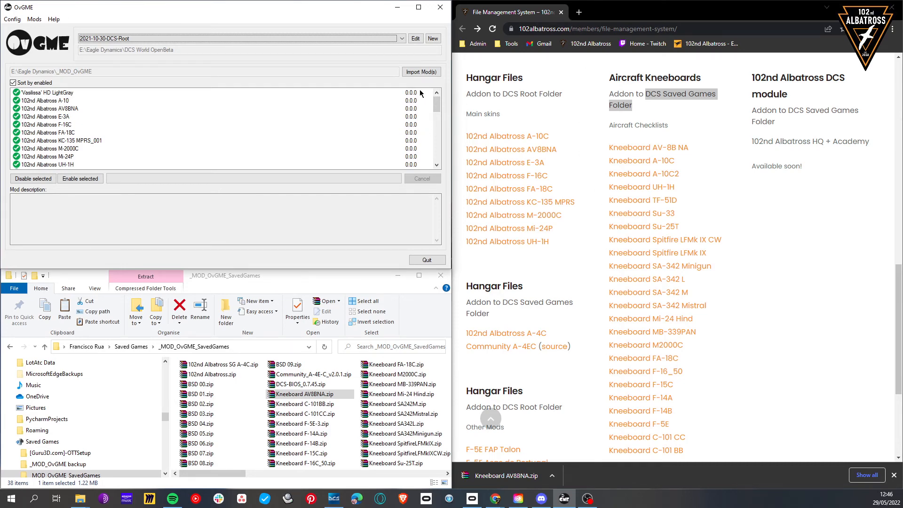
pyautogui.click(48, 100)
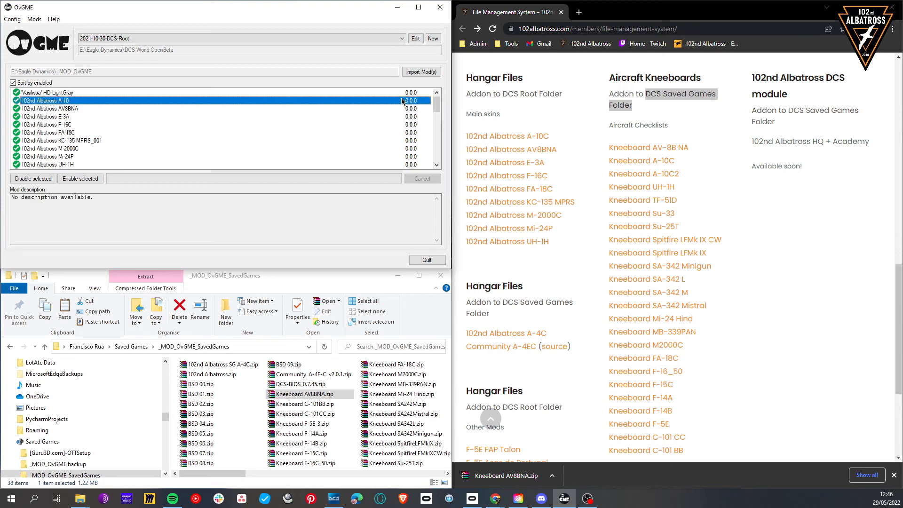
pyautogui.moveTo(415, 104)
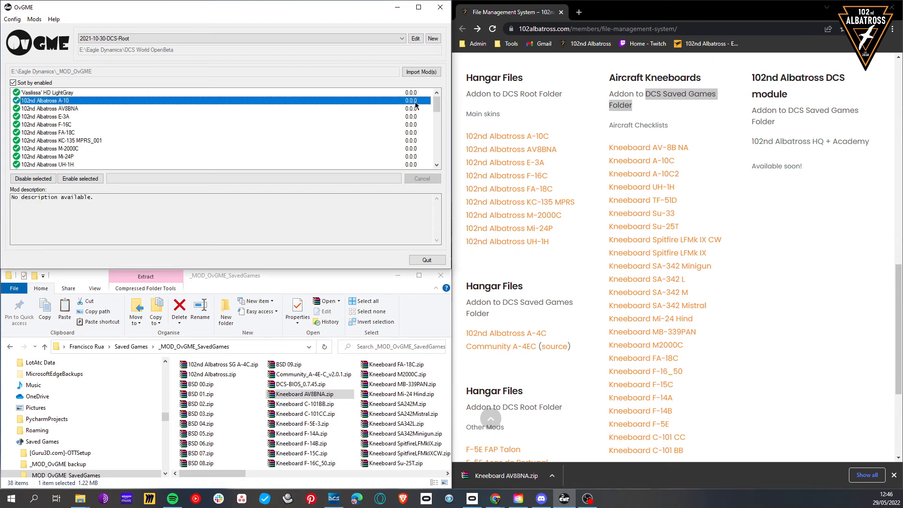
pyautogui.click(34, 19)
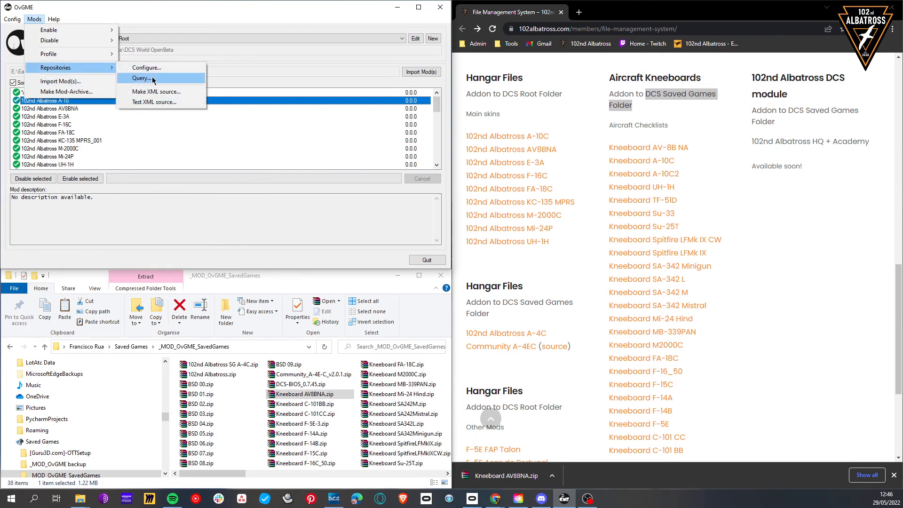
pyautogui.click(141, 77)
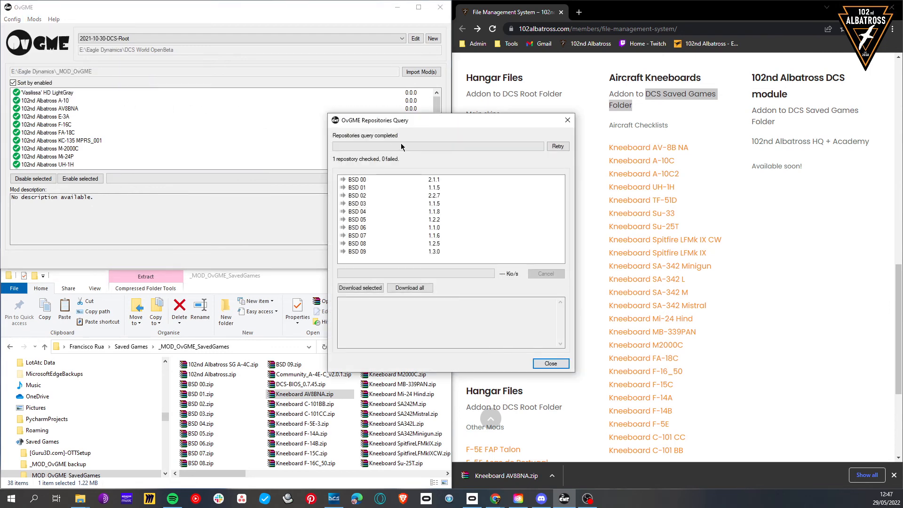
pyautogui.click(357, 180)
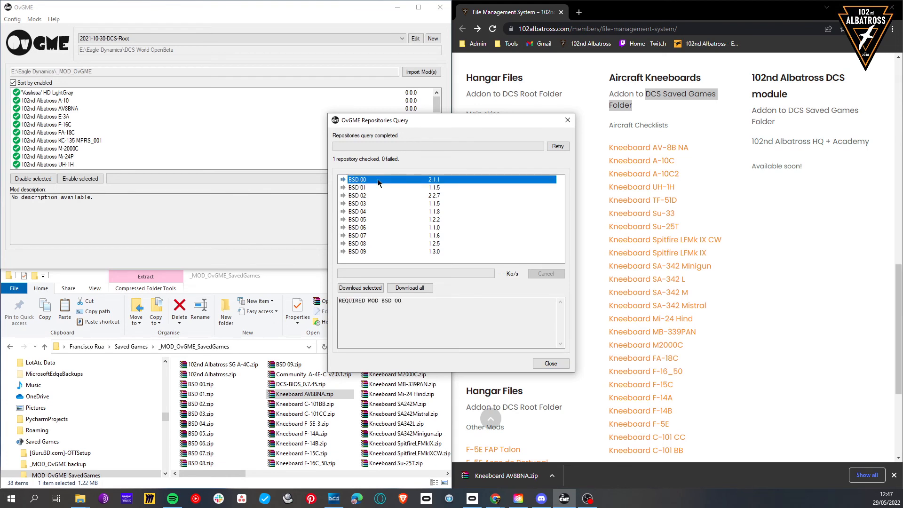
pyautogui.moveTo(374, 264)
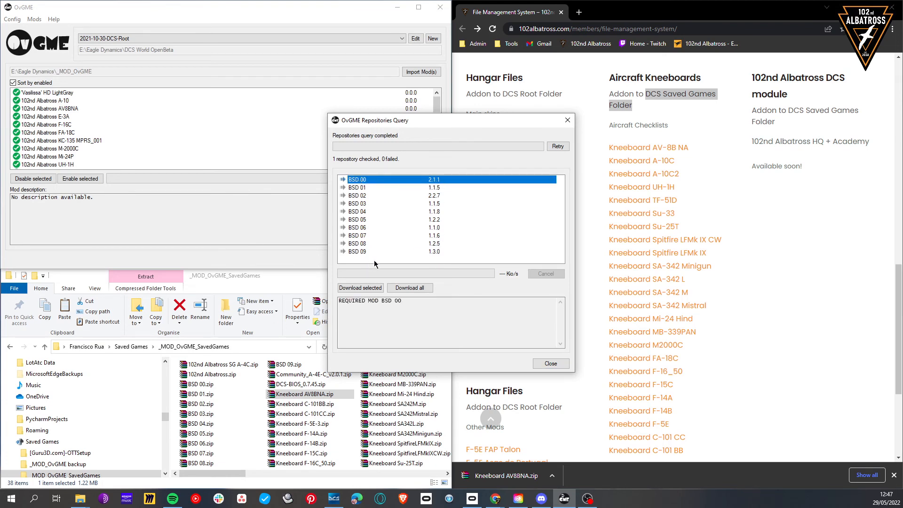
pyautogui.click(550, 363)
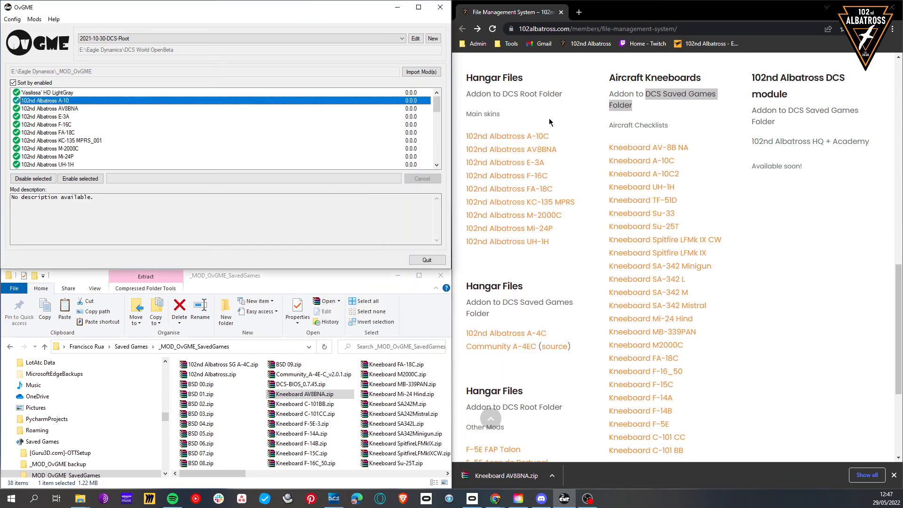
pyautogui.moveTo(101, 146)
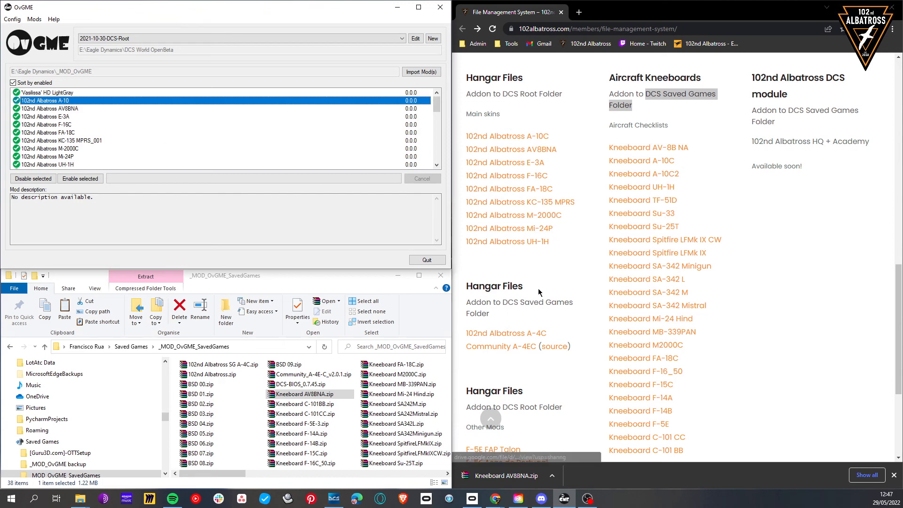
# - Scroll the website, then switch OvGME to the 2021-10-30-DCS-BSD-Saved-Games configuration
pyautogui.scroll(-3)
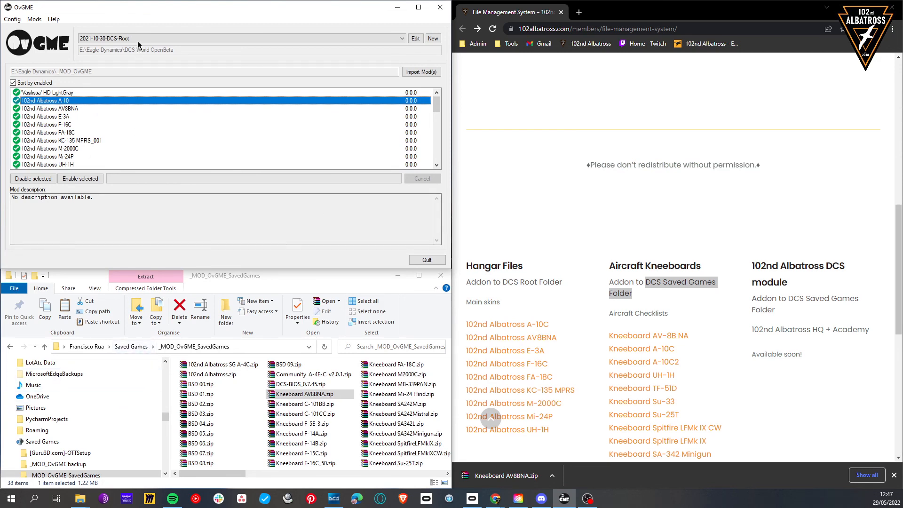
pyautogui.click(239, 39)
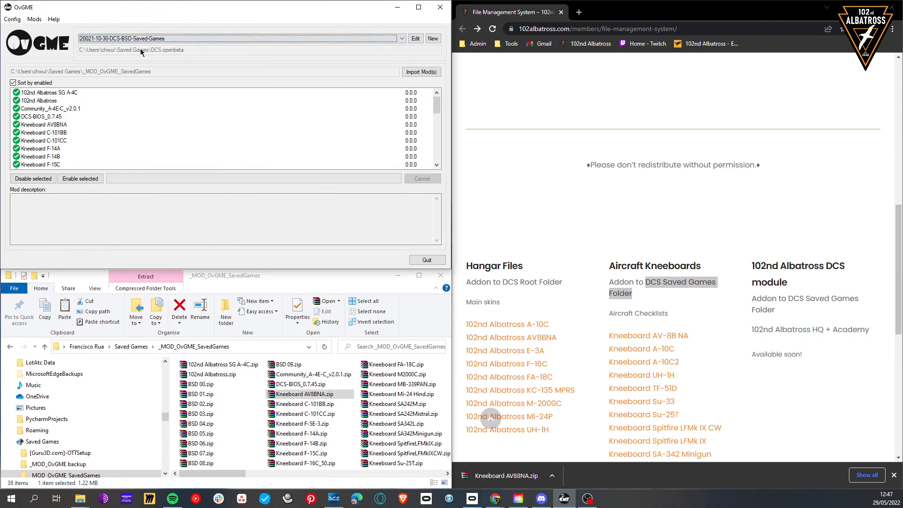